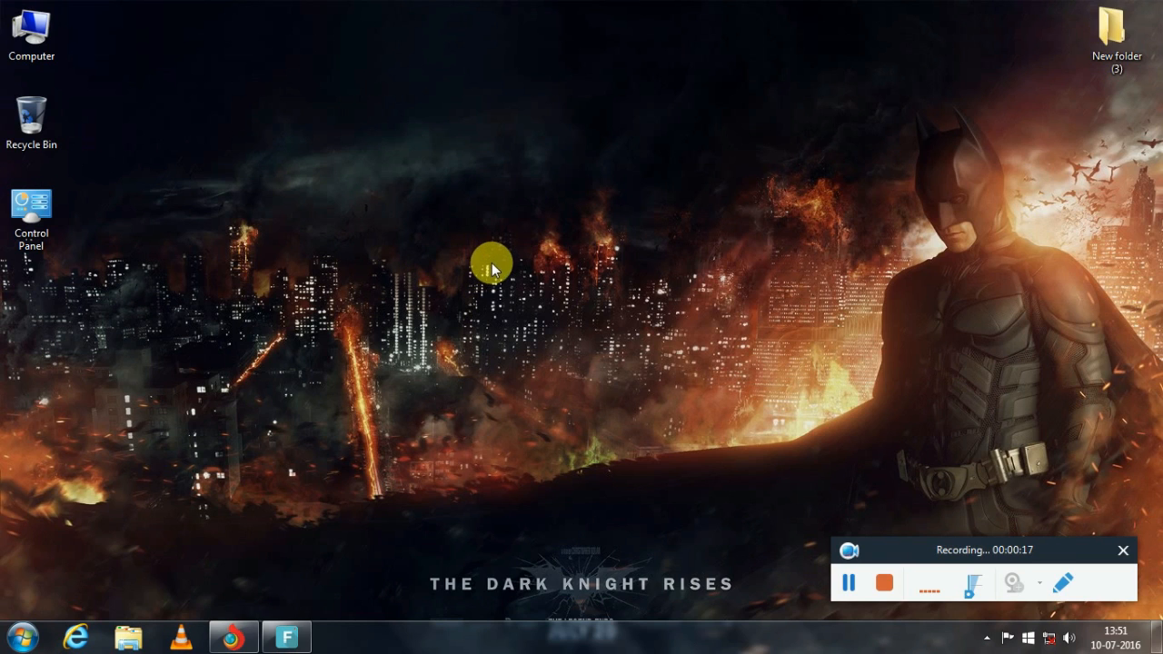
pyautogui.moveTo(525, 252)
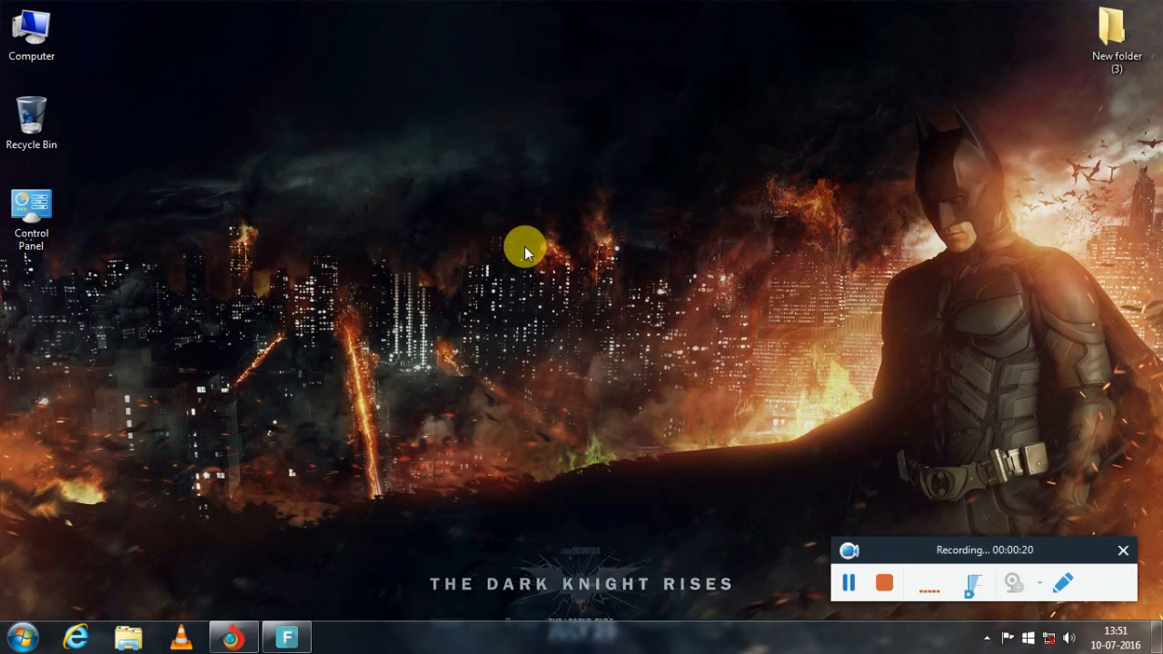
# - Restart the computer from the Start menu's Shut down options
pyautogui.click(18, 636)
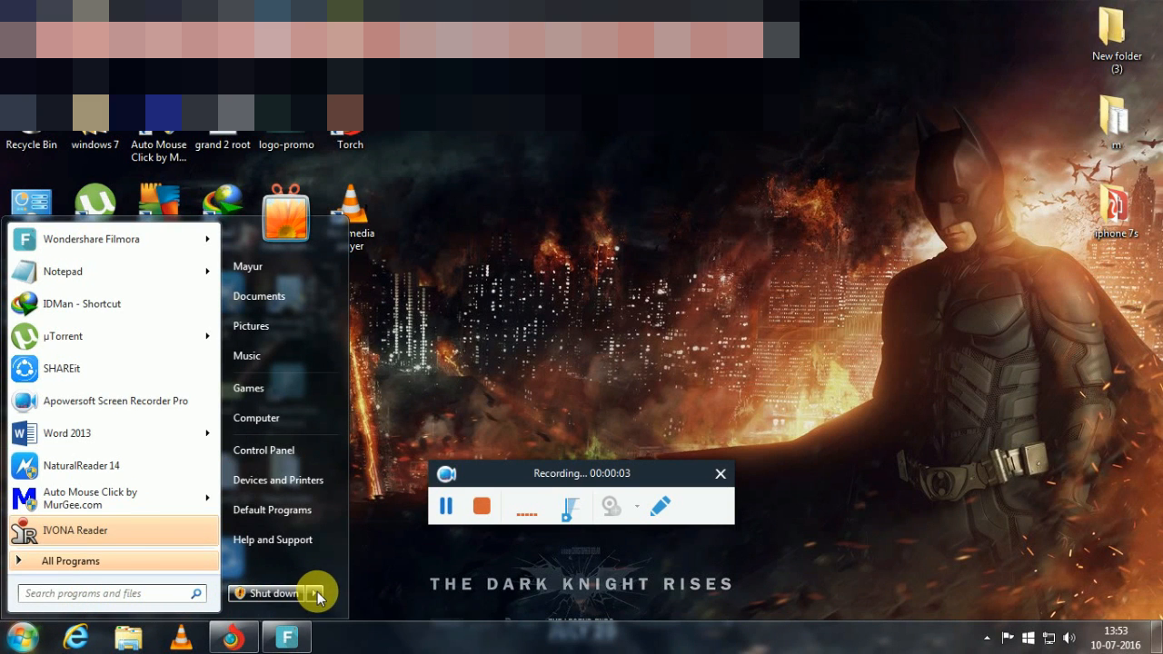
pyautogui.click(317, 592)
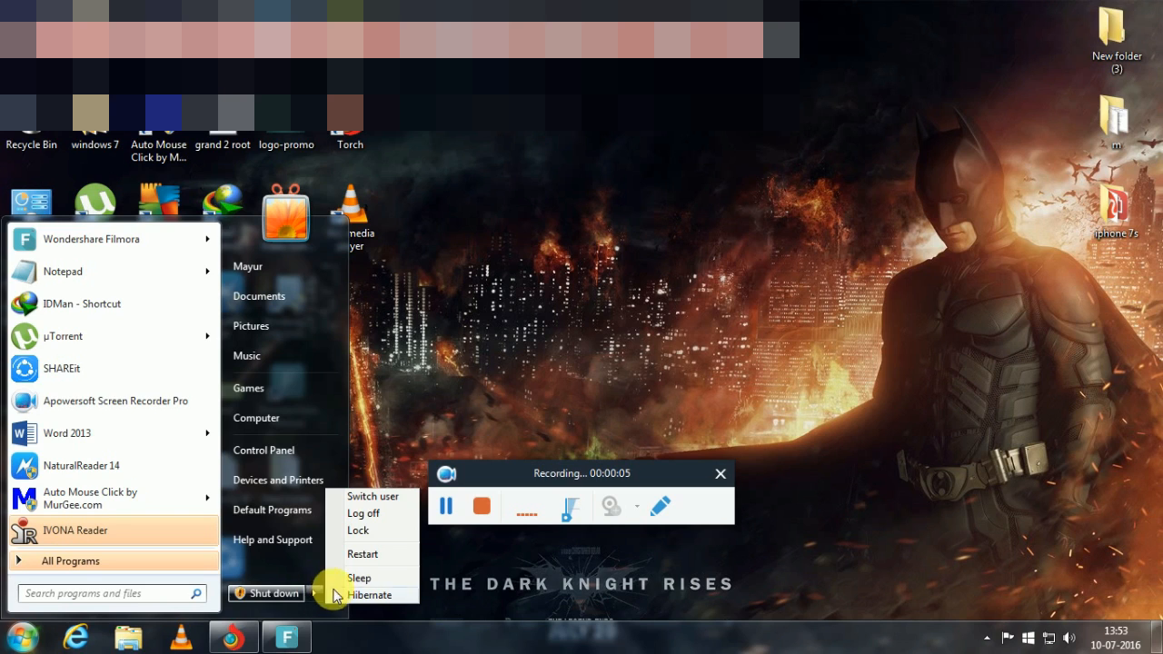
pyautogui.moveTo(362, 554)
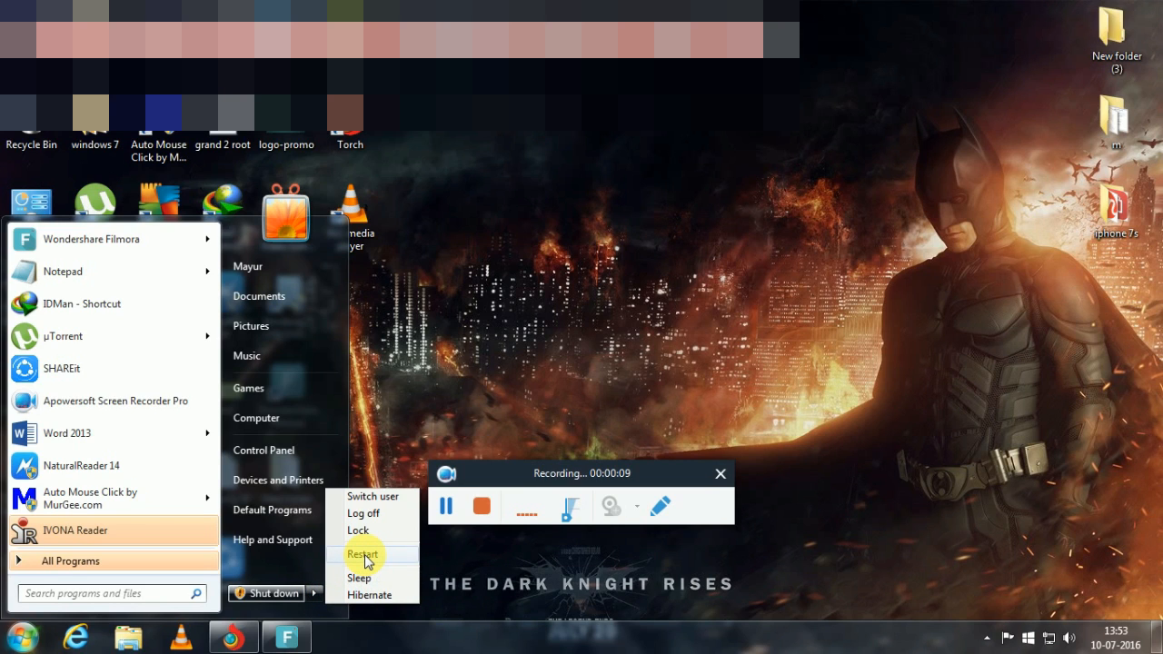
pyautogui.click(362, 513)
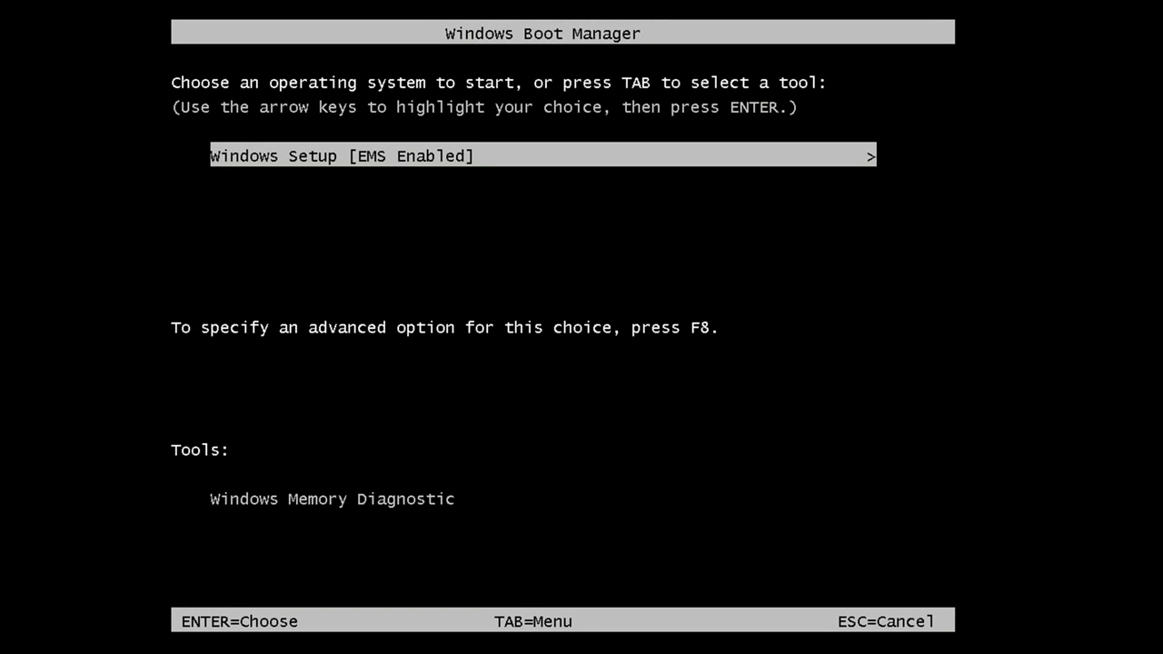
# - Boot the Windows Setup [EMS Enabled] entry from Windows Boot Manager
pyautogui.press('enter')
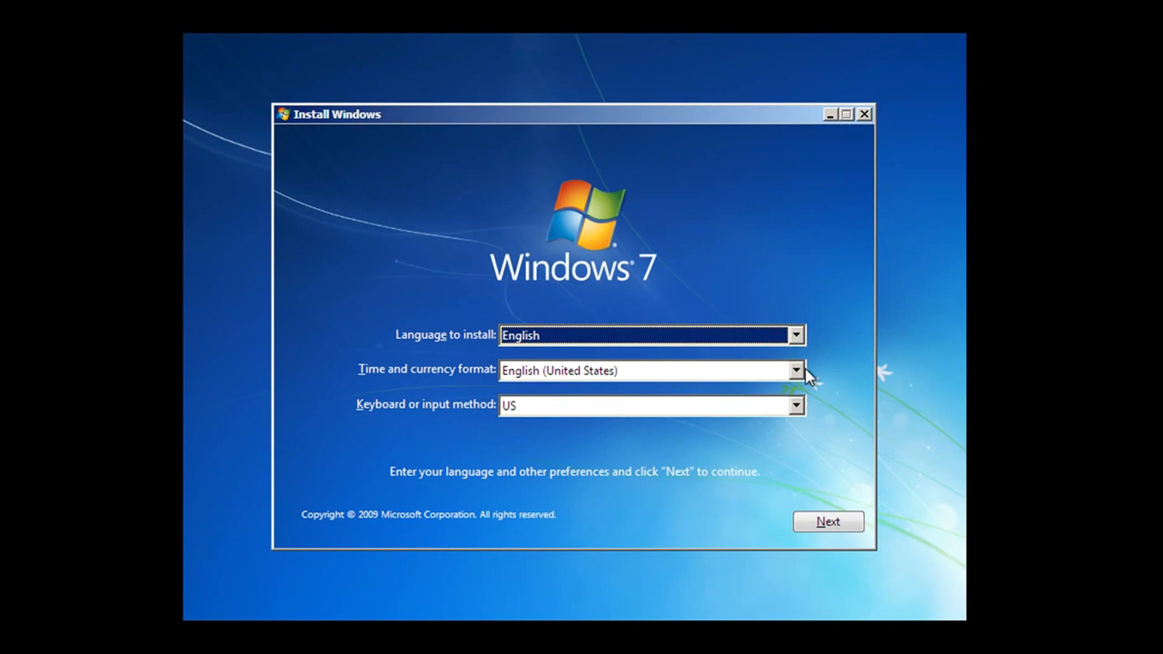
# - Set time and currency format to English (United Kingdom) and start Install now
pyautogui.click(795, 370)
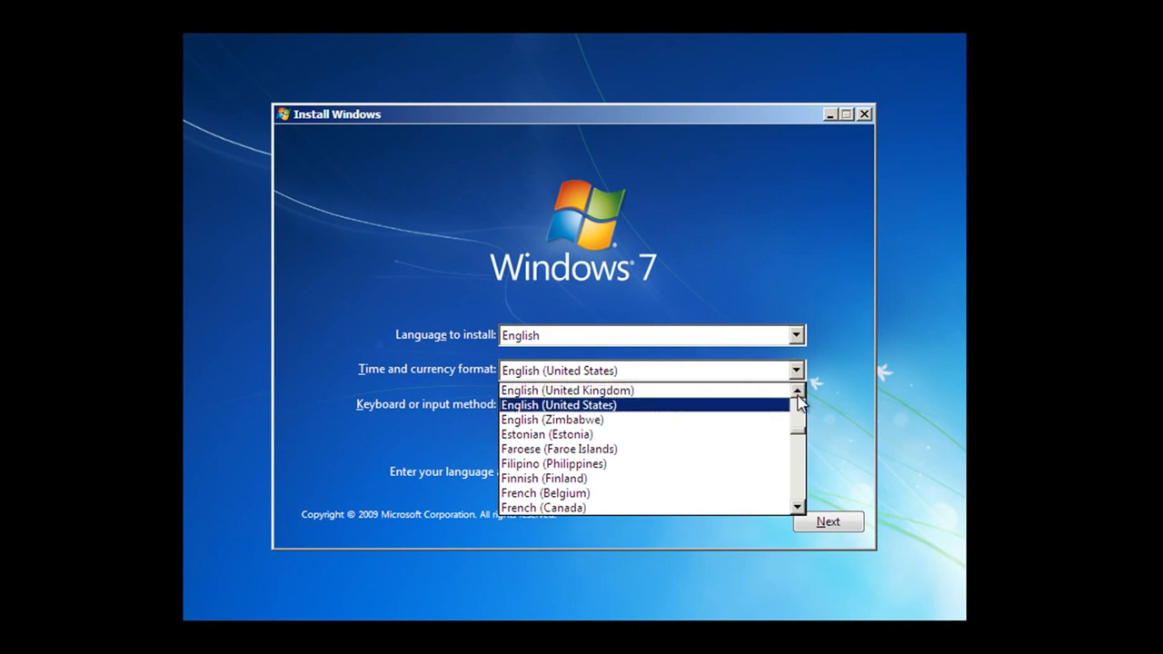
pyautogui.click(565, 390)
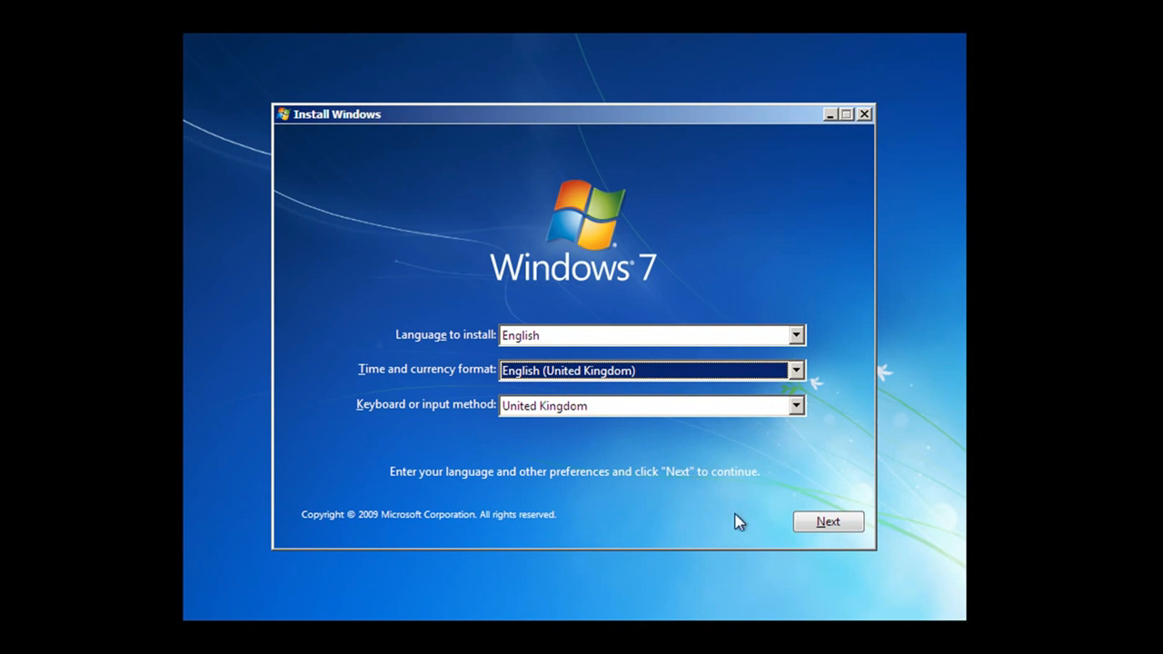
pyautogui.click(827, 520)
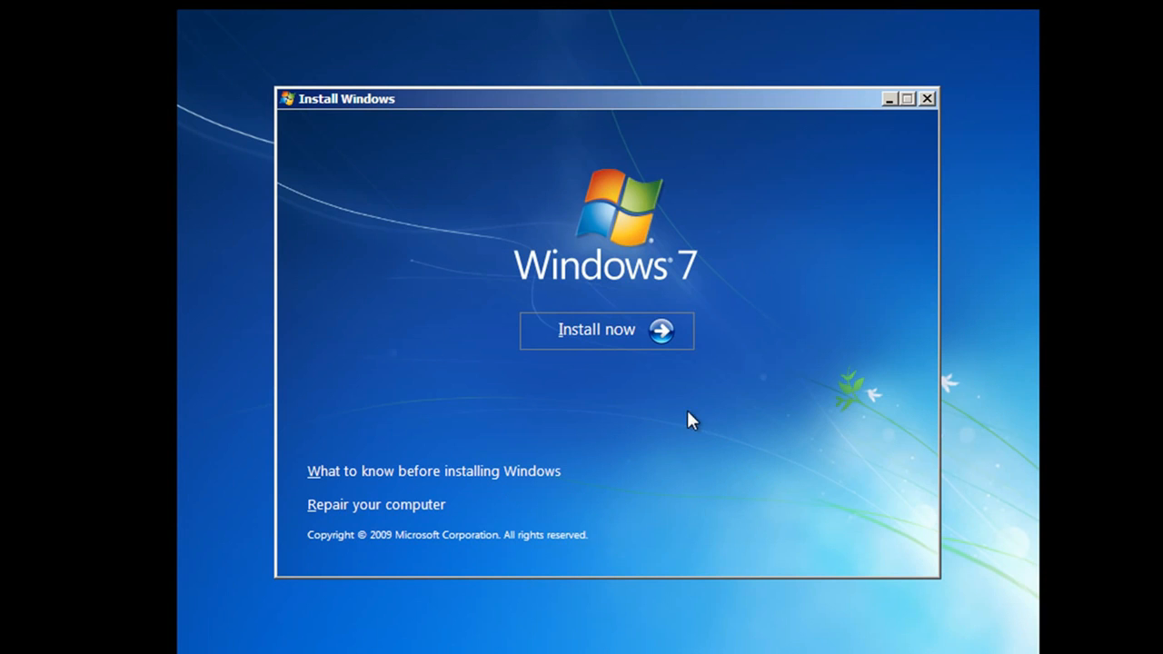
pyautogui.click(606, 330)
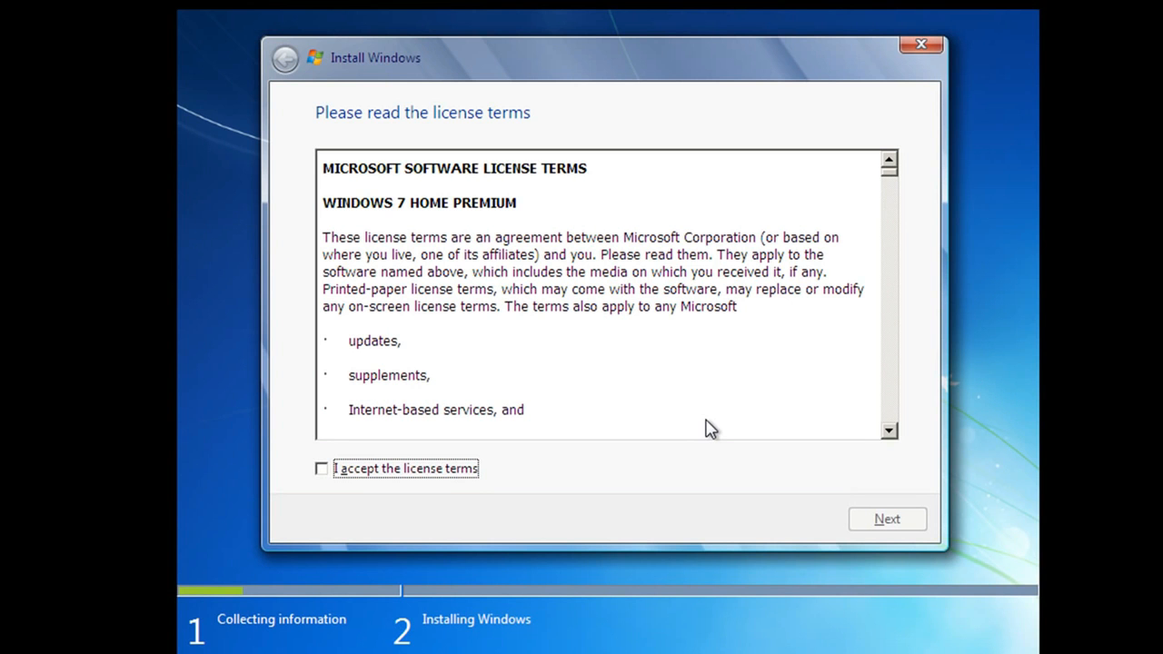
pyautogui.moveTo(525, 418)
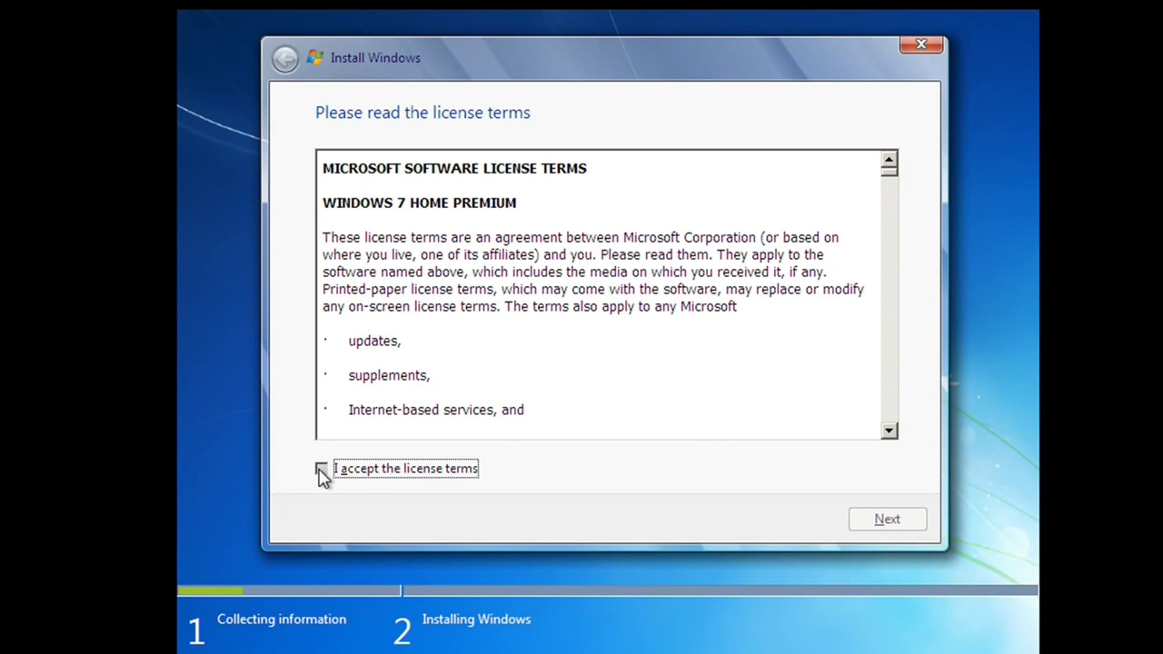
# - Accept the license terms and choose the Custom (advanced) installation
pyautogui.click(322, 468)
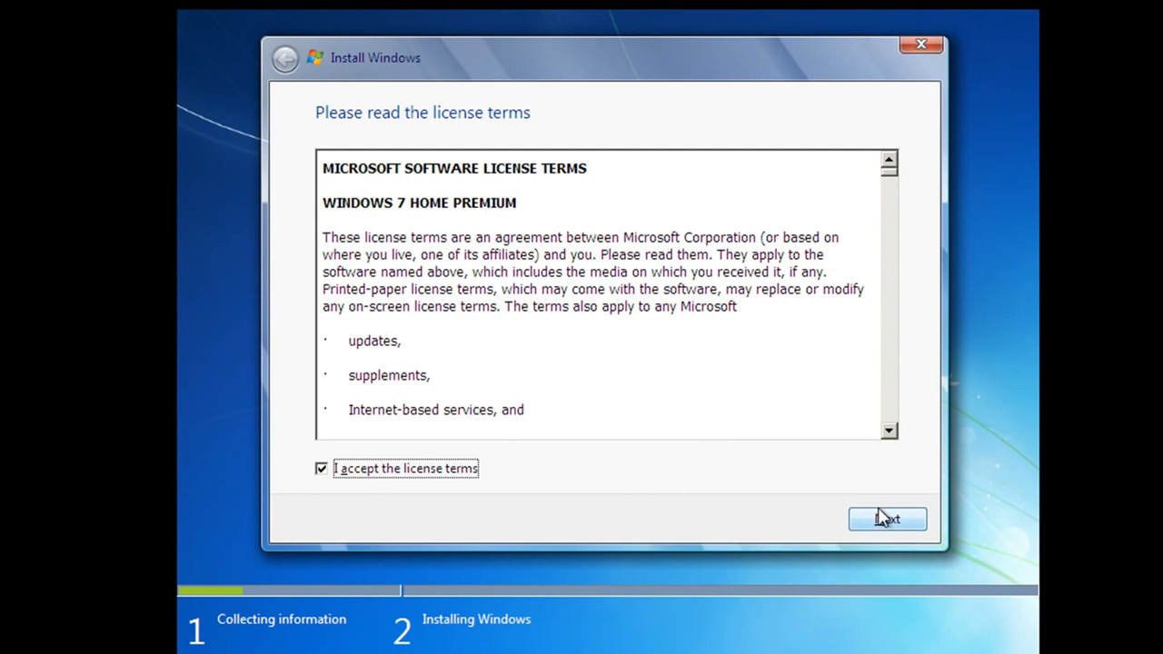
pyautogui.moveTo(640, 388)
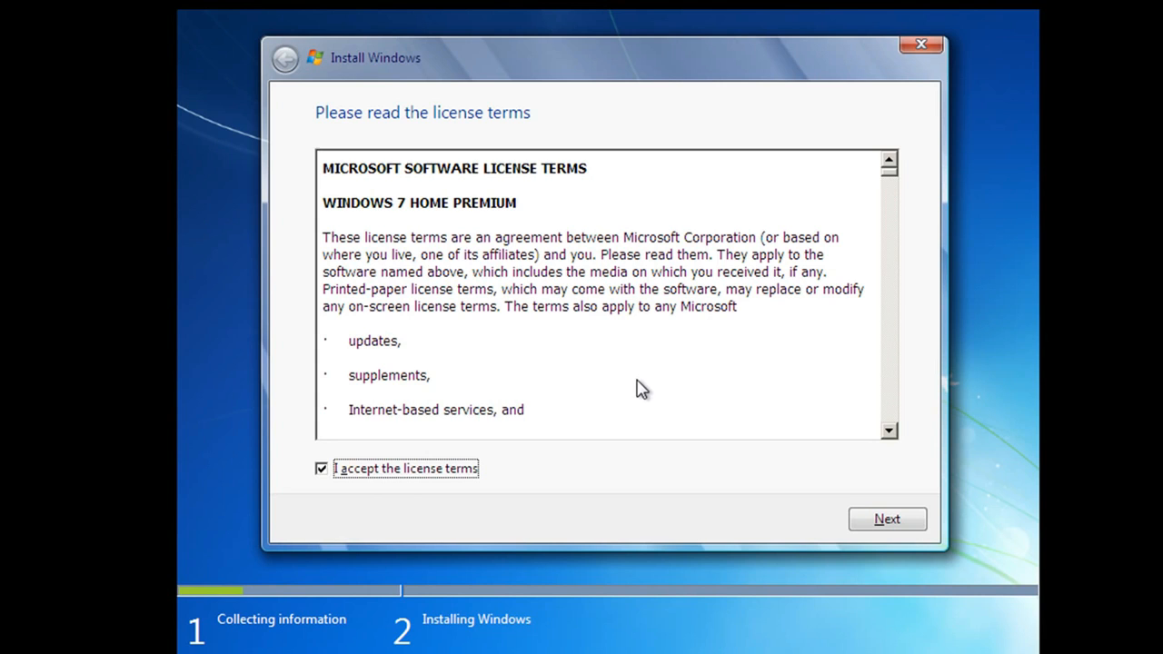
pyautogui.moveTo(643, 389)
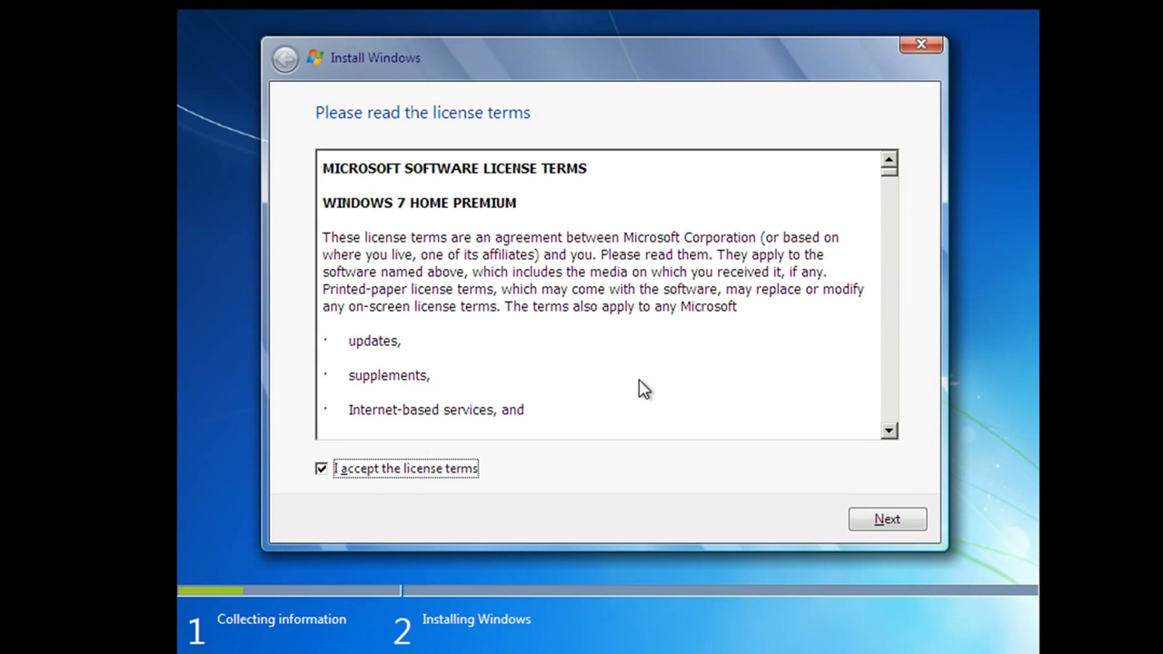
pyautogui.click(887, 518)
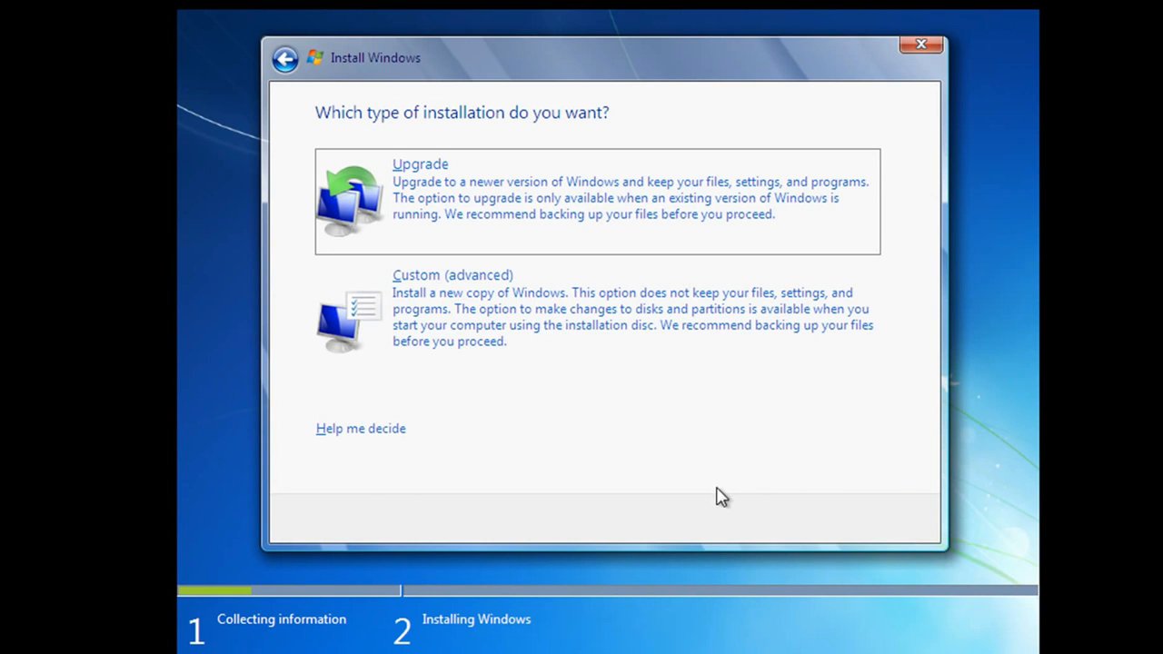
pyautogui.moveTo(509, 205)
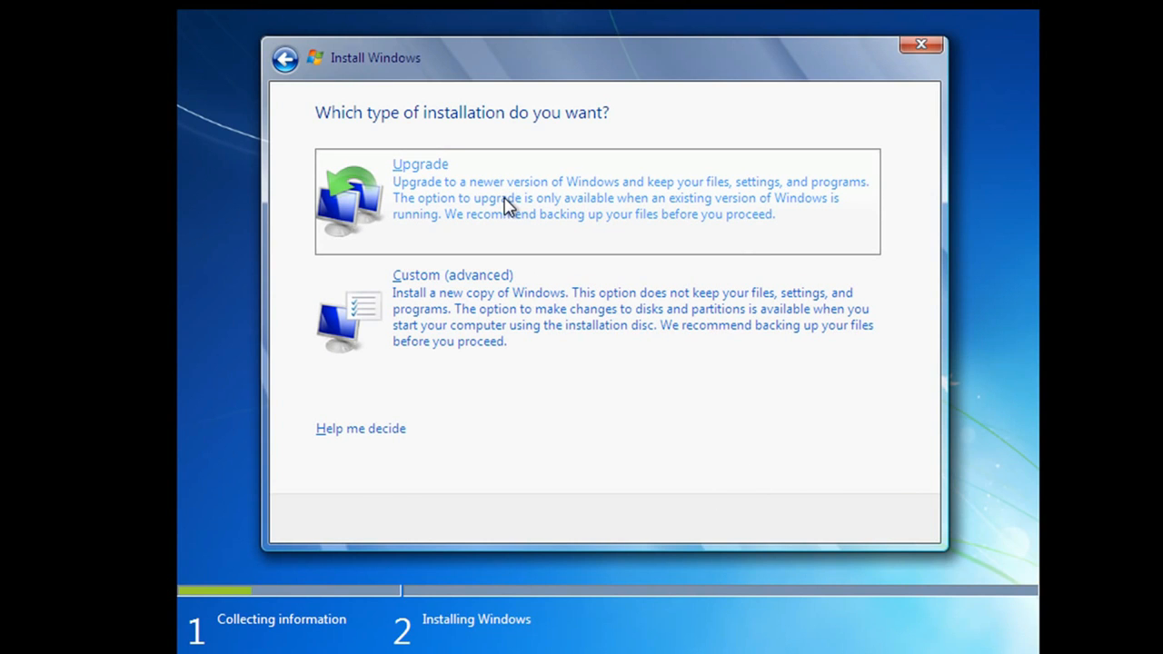
pyautogui.click(591, 318)
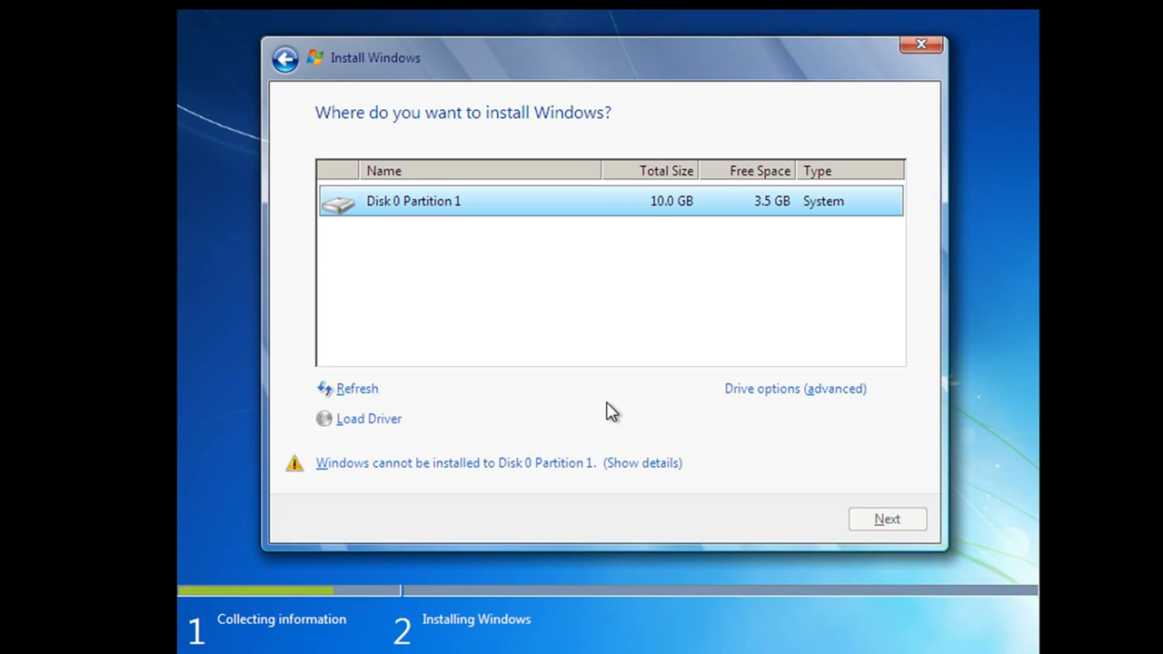
pyautogui.moveTo(645, 215)
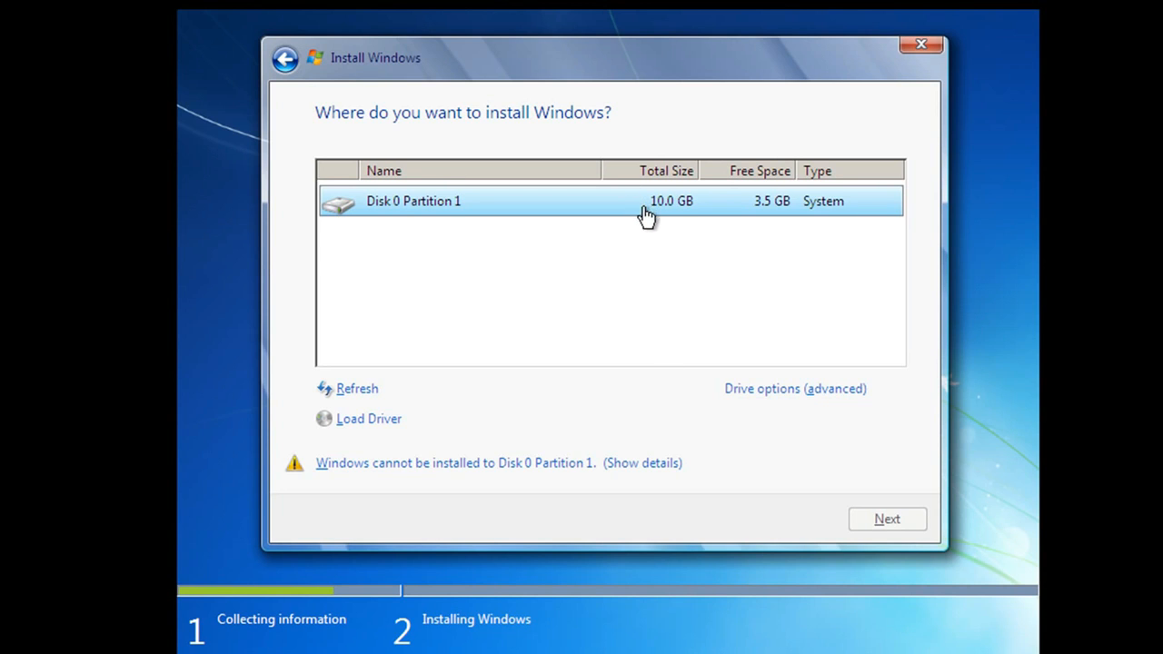
pyautogui.moveTo(692, 213)
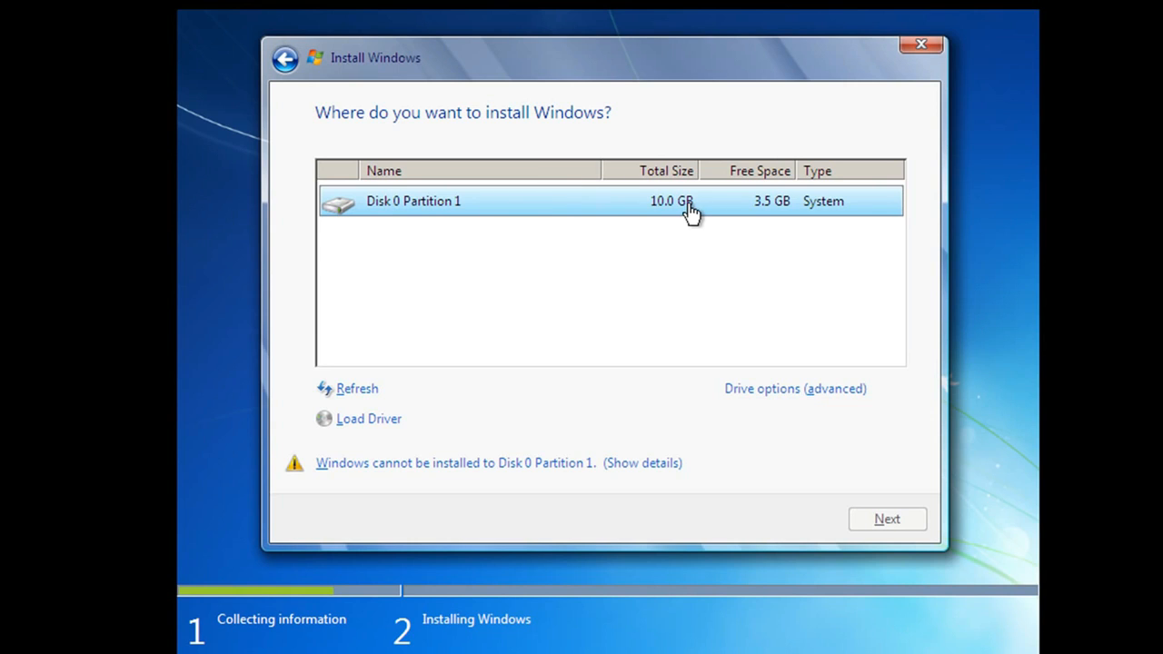
pyautogui.moveTo(876, 519)
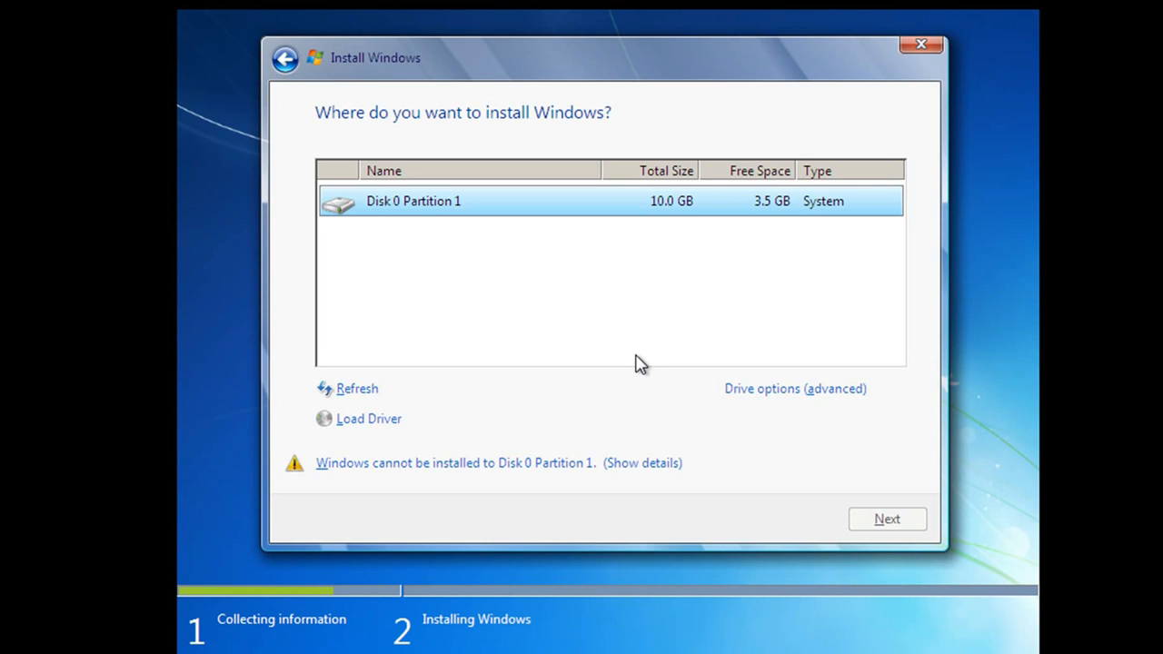
# - Open Drive options (advanced) on the install location page
pyautogui.click(794, 388)
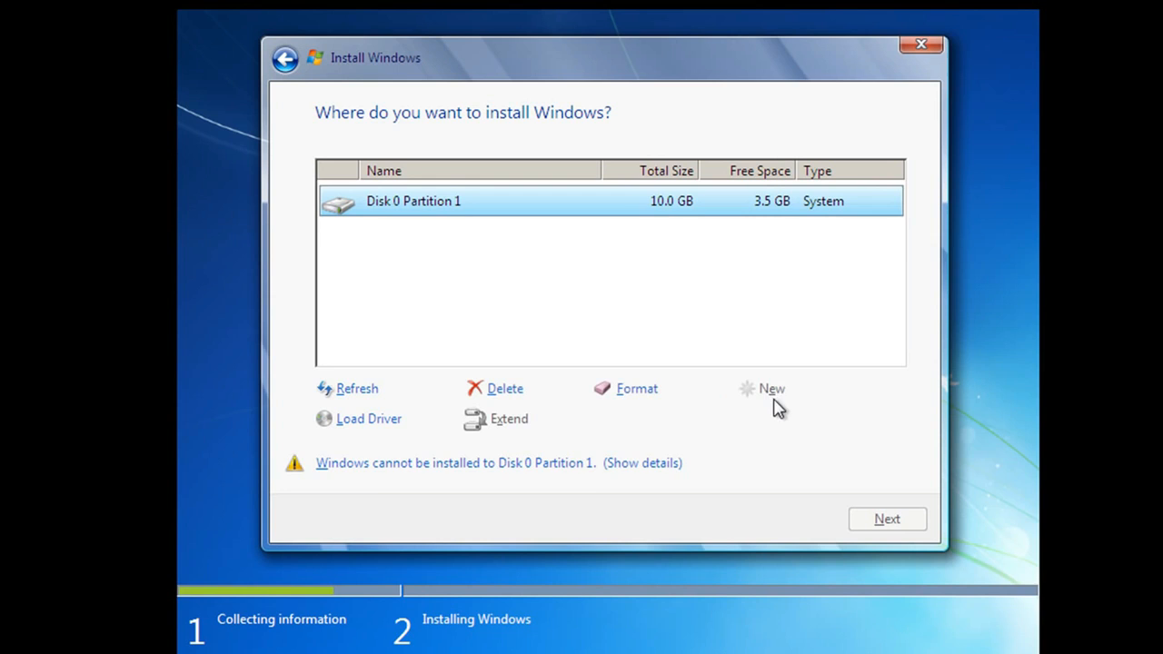
pyautogui.moveTo(740, 451)
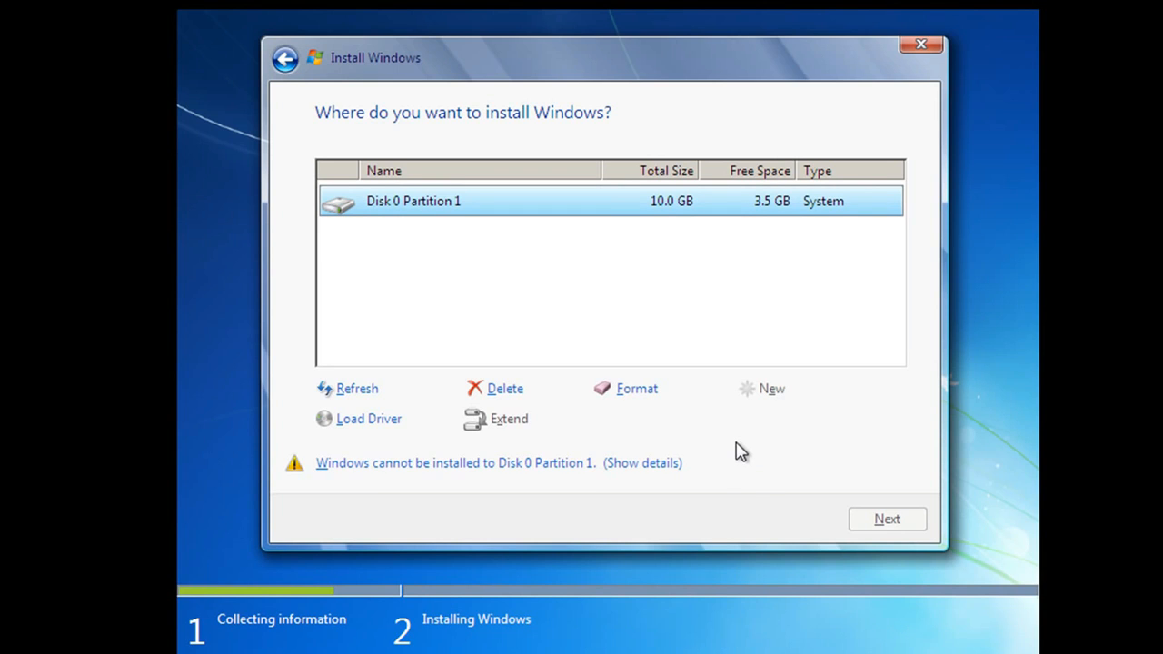
pyautogui.moveTo(636, 389)
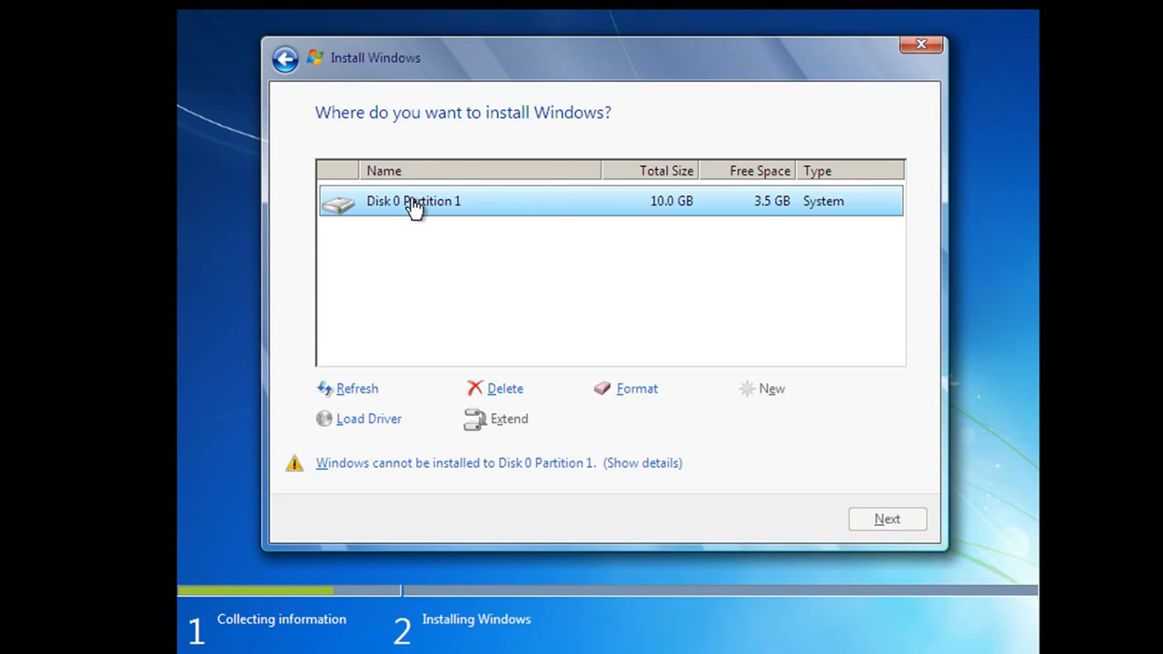
pyautogui.moveTo(741, 207)
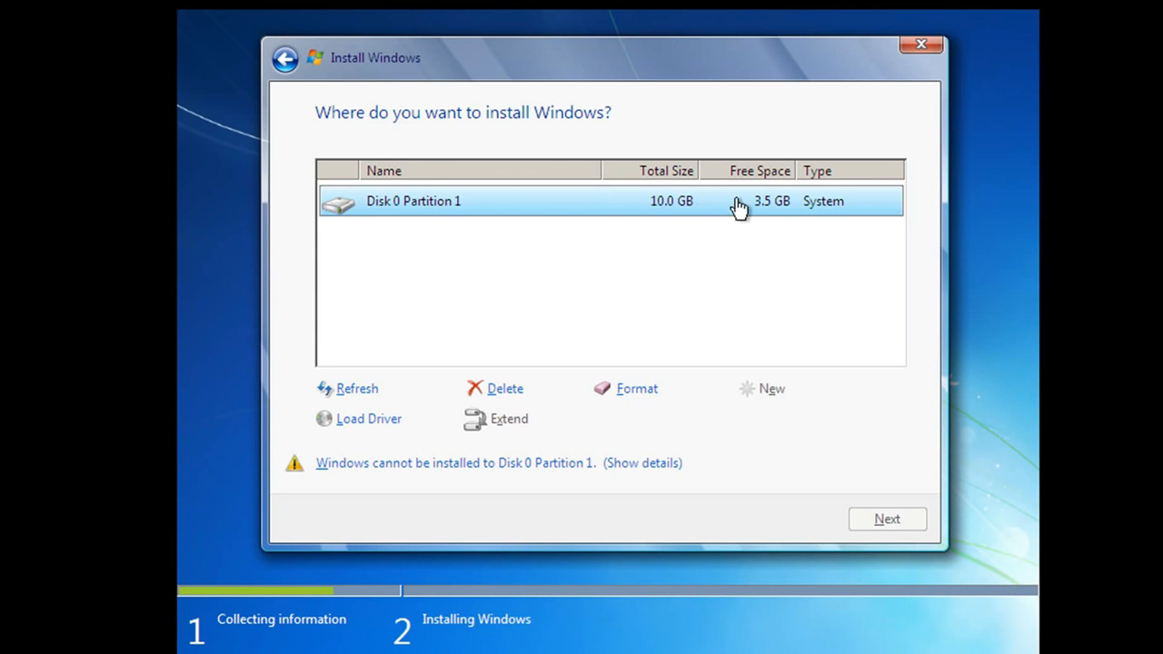
pyautogui.moveTo(491, 293)
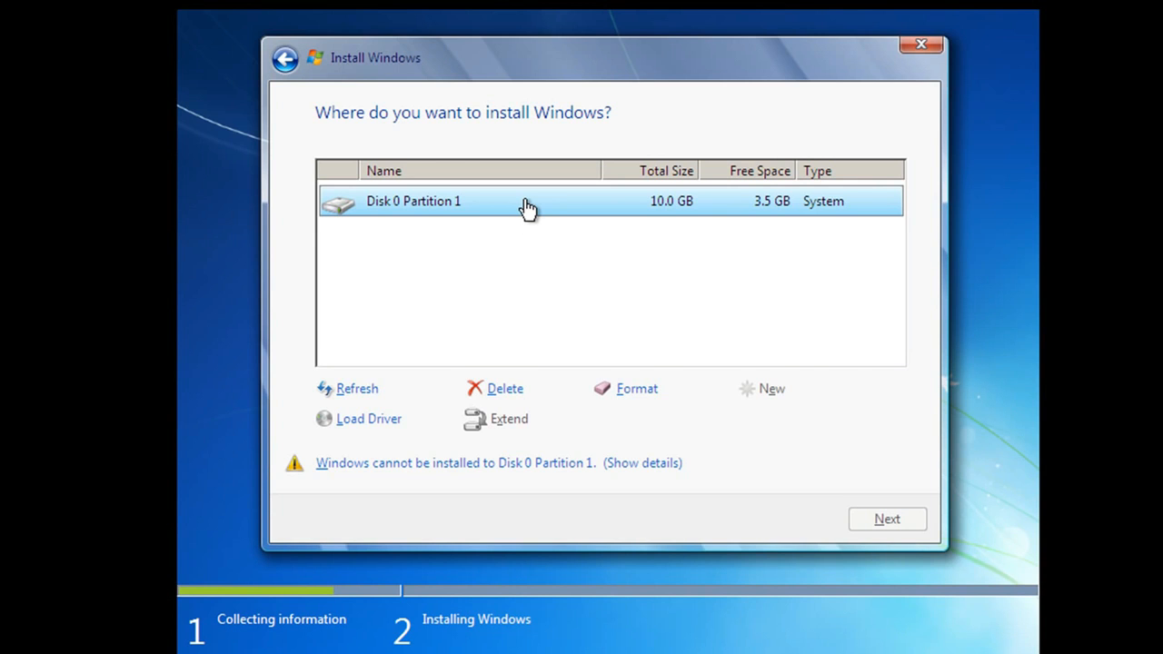
# - Format Disk 0 Partition 1, confirm the data-loss warning, and install onto it
pyautogui.click(636, 388)
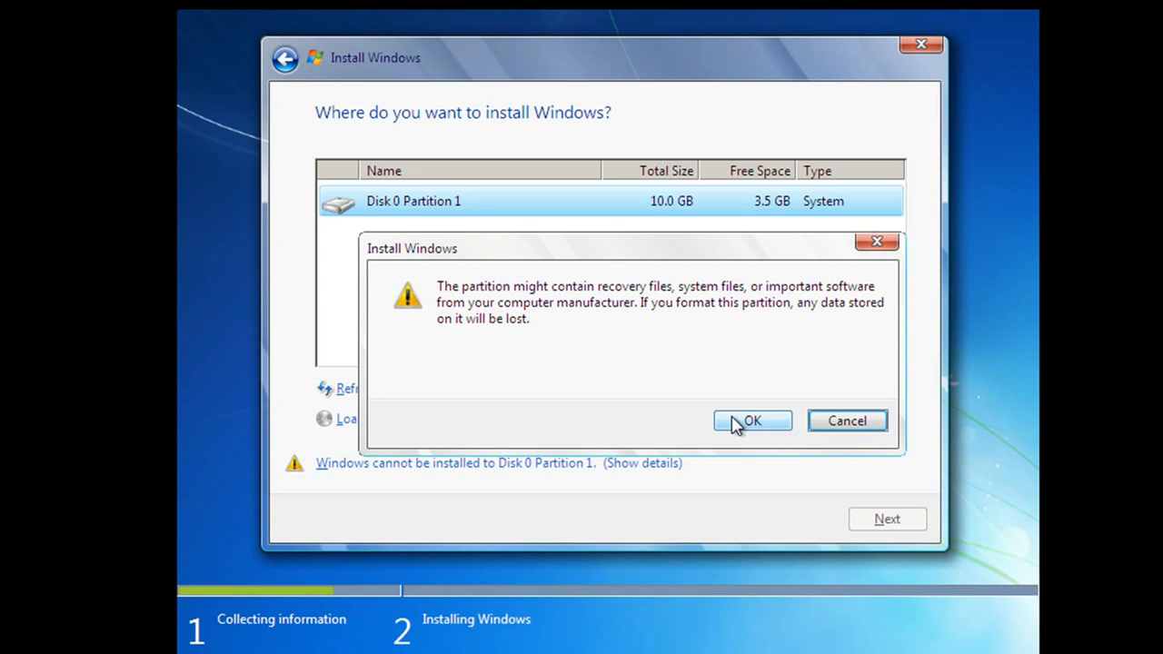
pyautogui.click(752, 421)
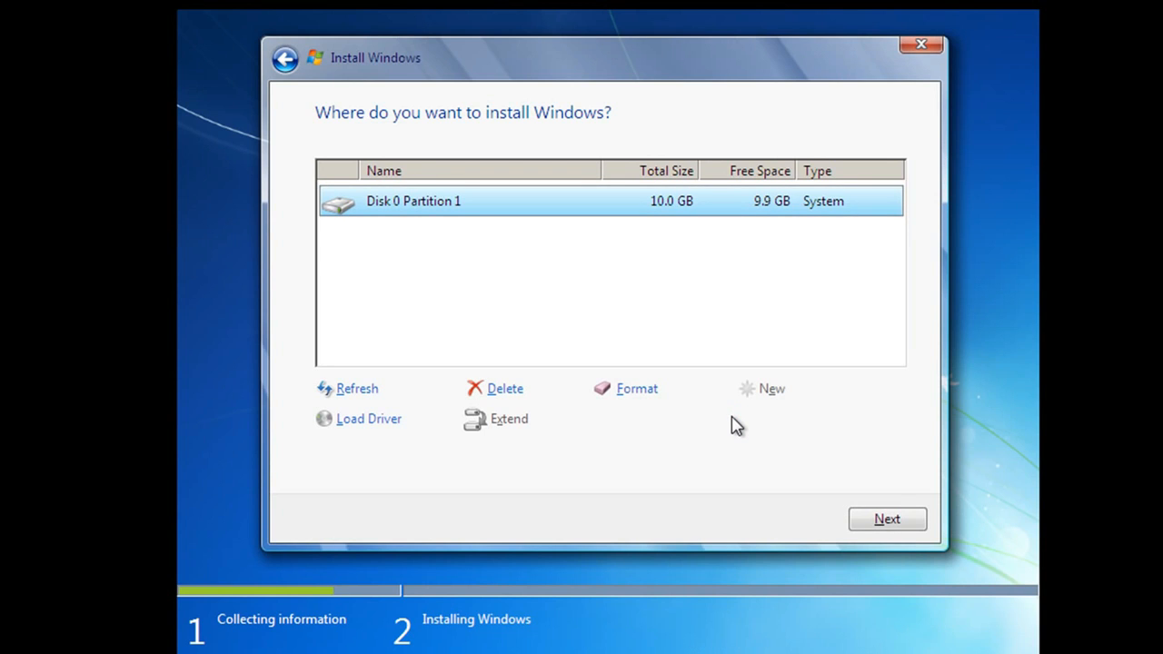
pyautogui.moveTo(749, 433)
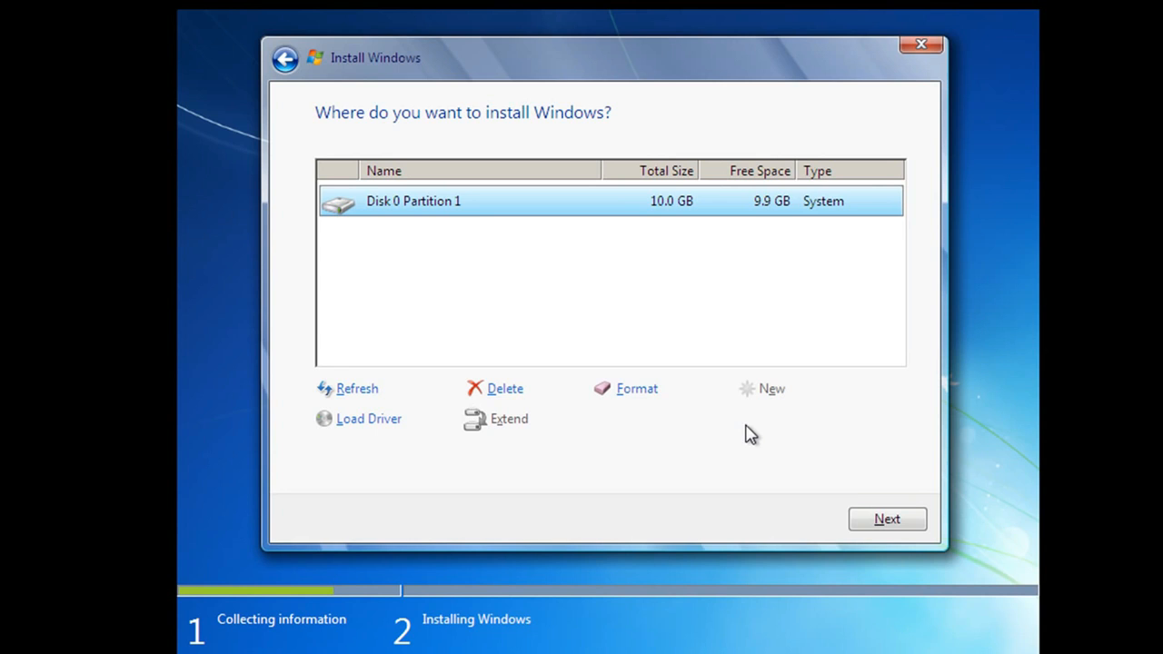
pyautogui.click(886, 519)
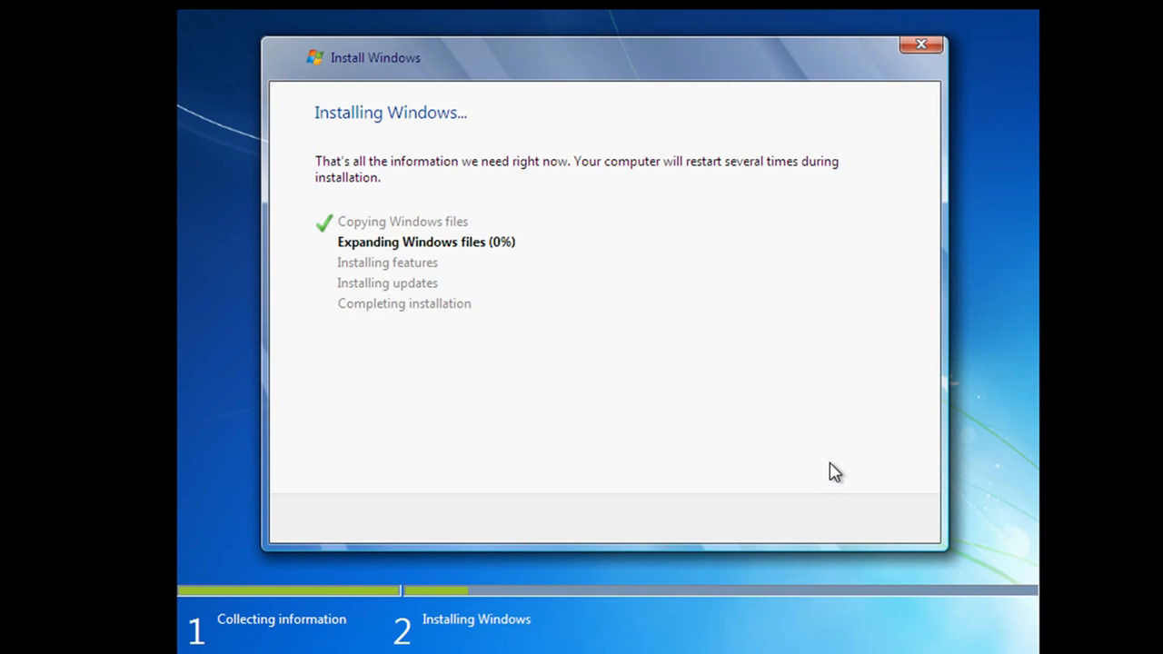
pyautogui.moveTo(505, 373)
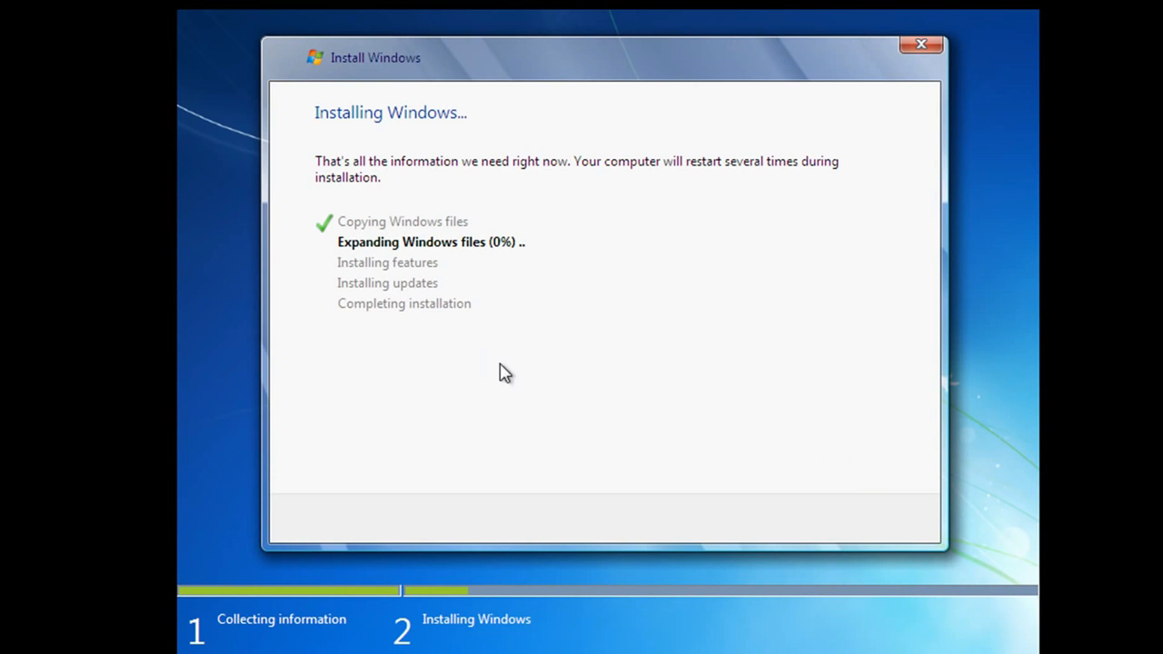
pyautogui.moveTo(523, 388)
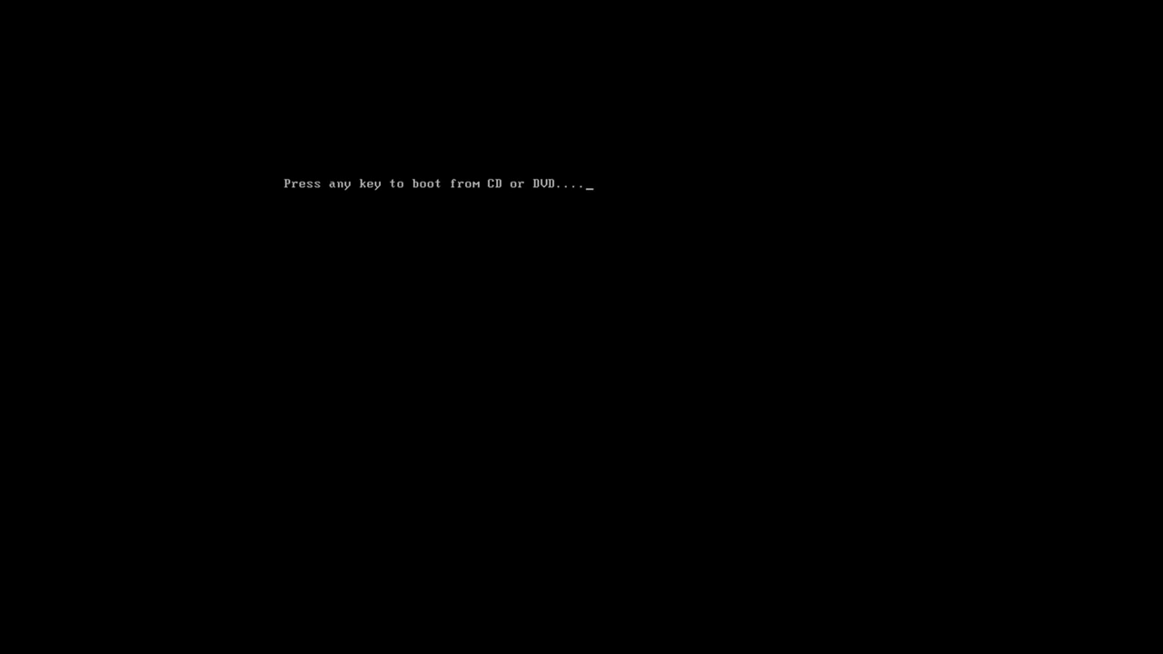
pyautogui.press('enter')
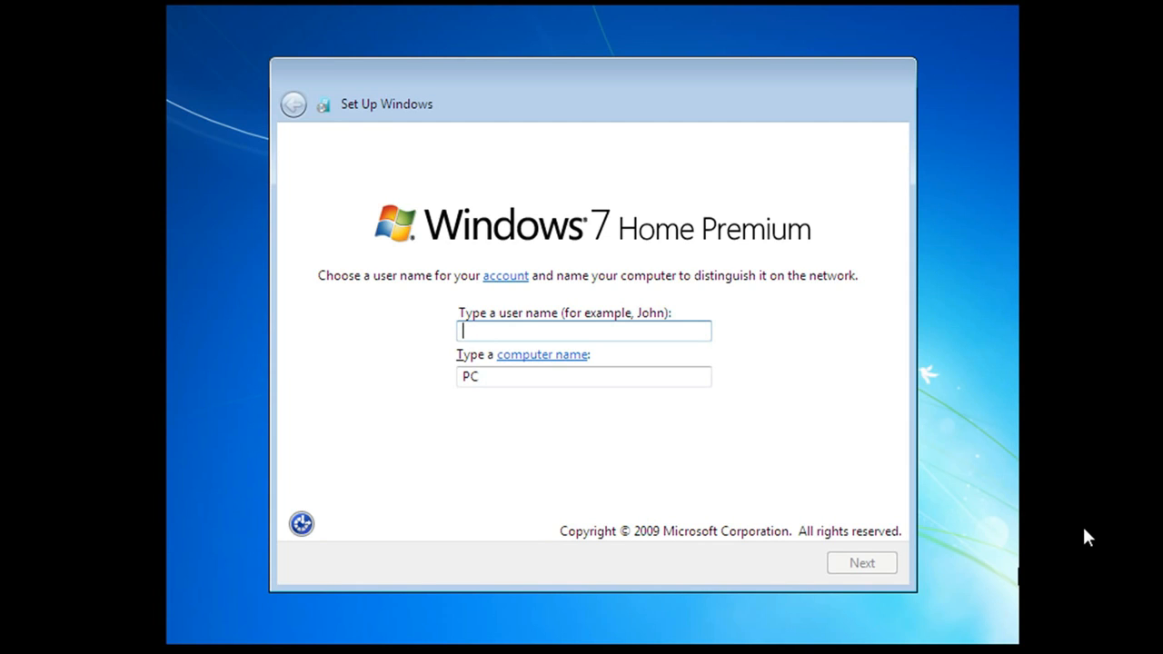
pyautogui.moveTo(781, 364)
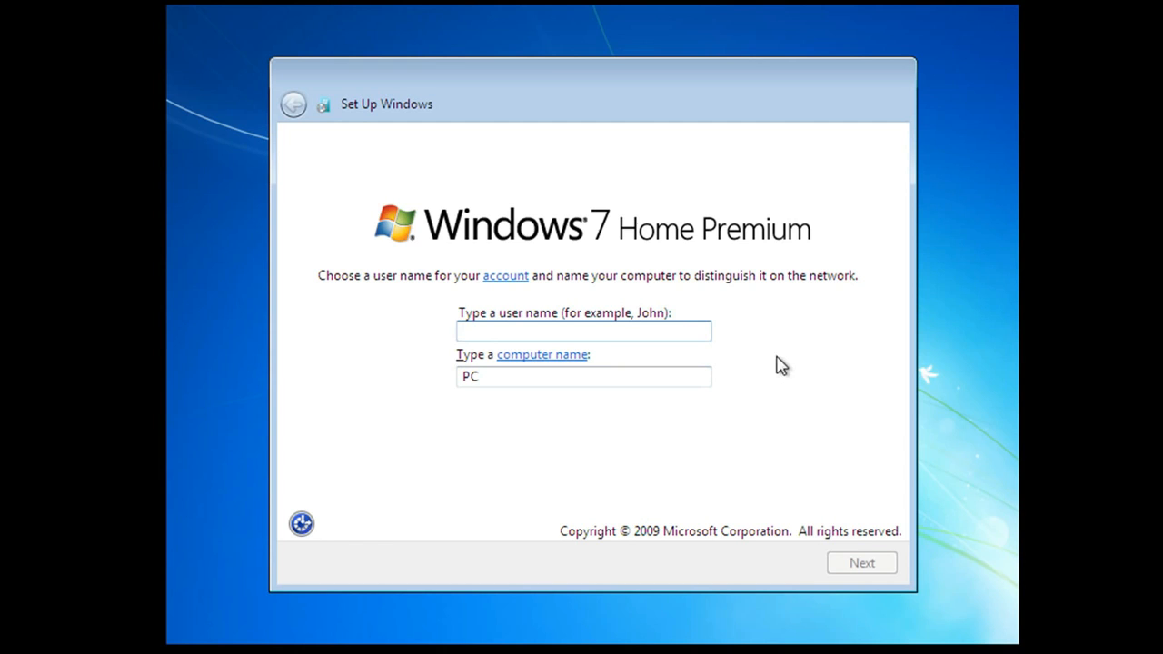
# - Submit the account name, then skip the password and product key pages
pyautogui.click(860, 562)
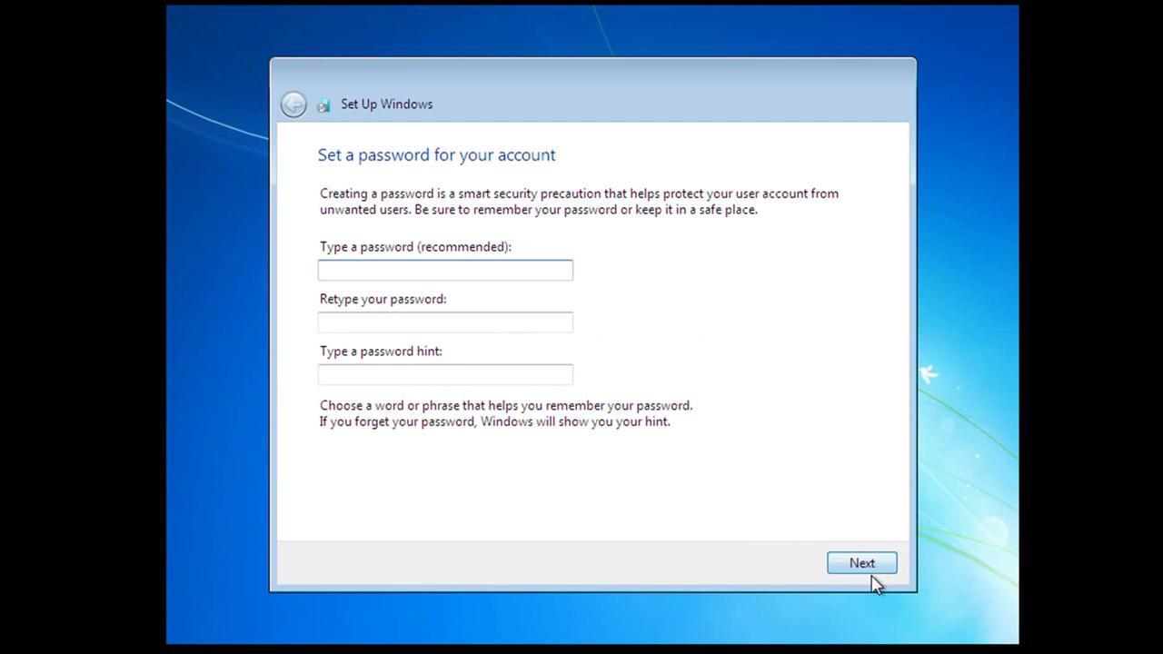
pyautogui.moveTo(793, 559)
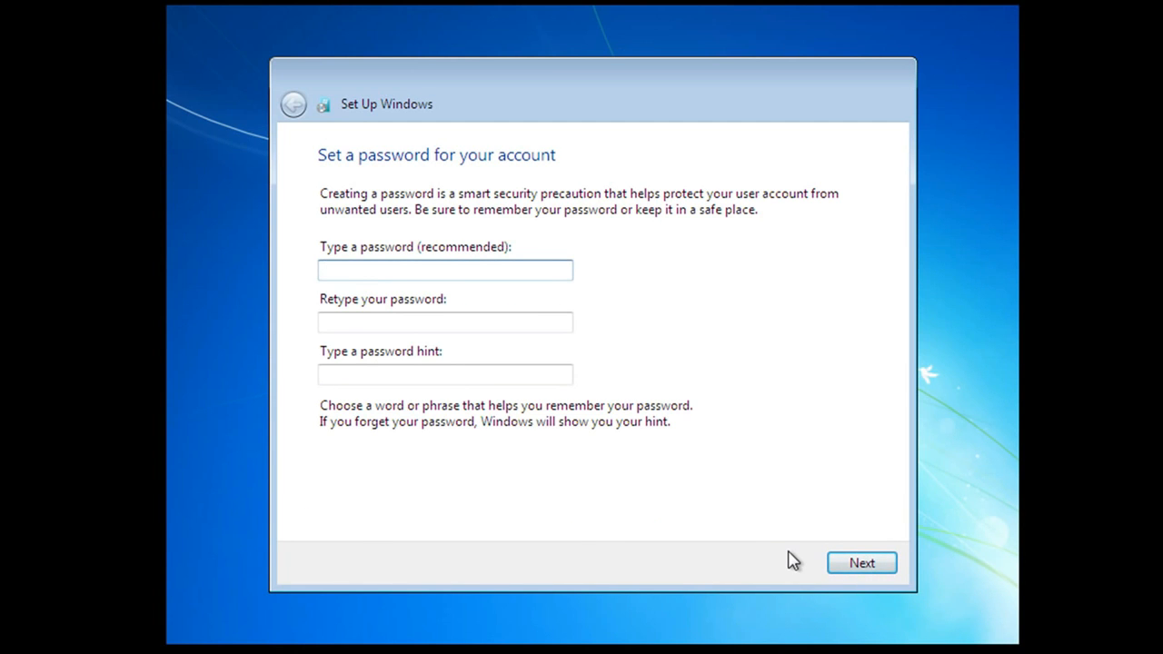
pyautogui.moveTo(747, 550)
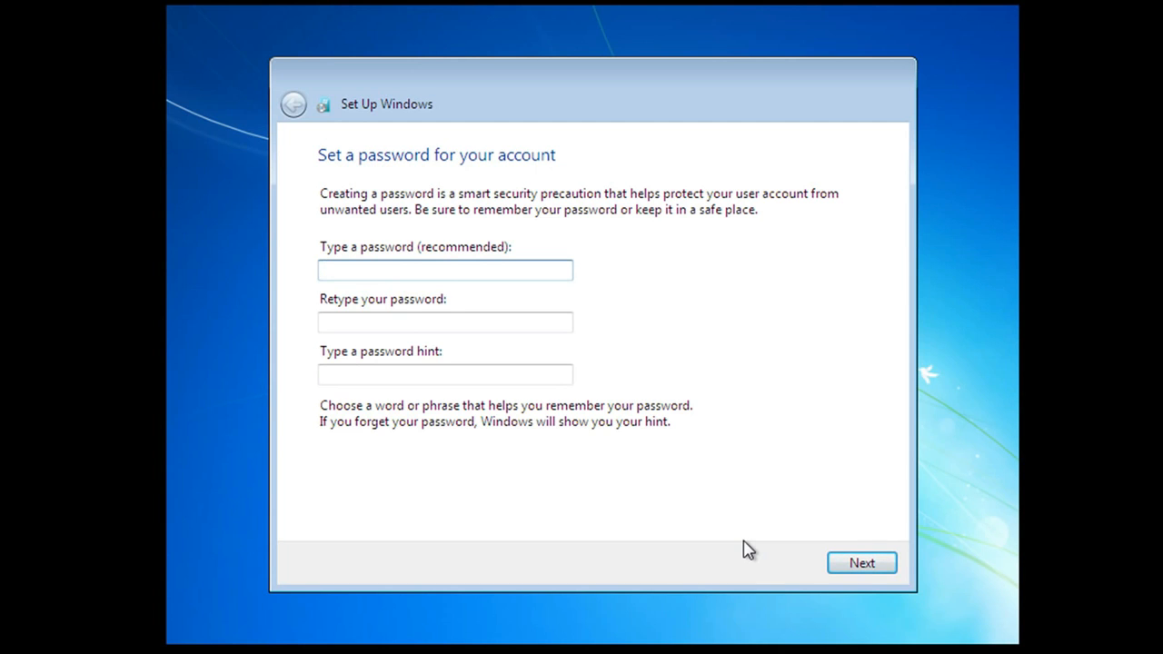
pyautogui.click(860, 563)
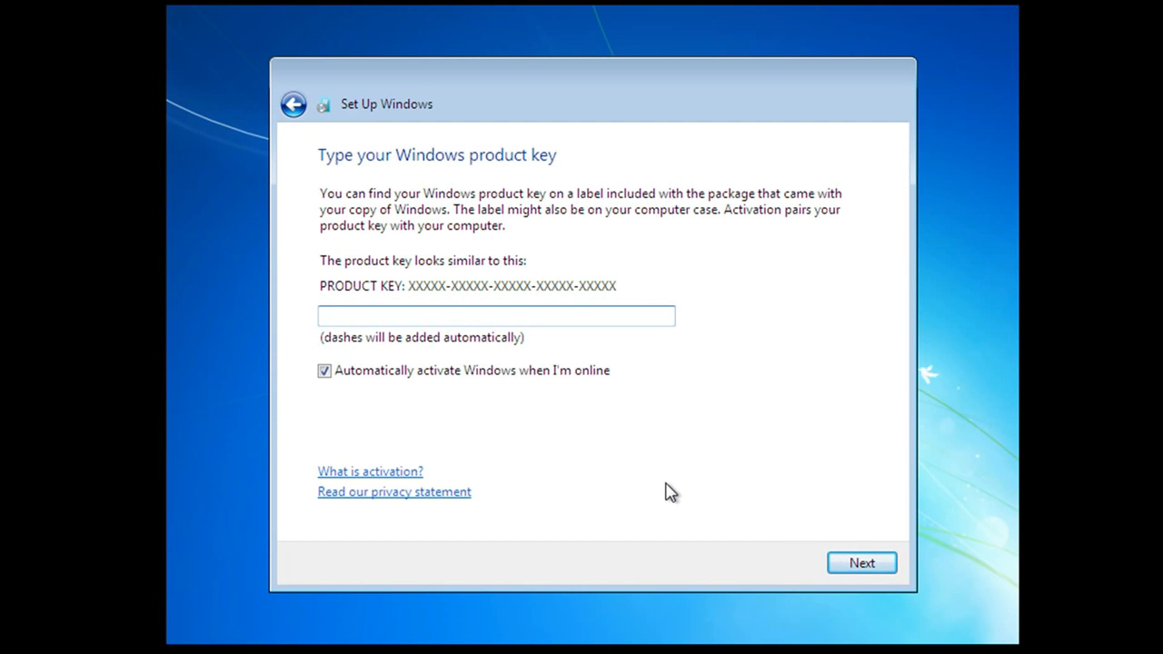
pyautogui.moveTo(762, 476)
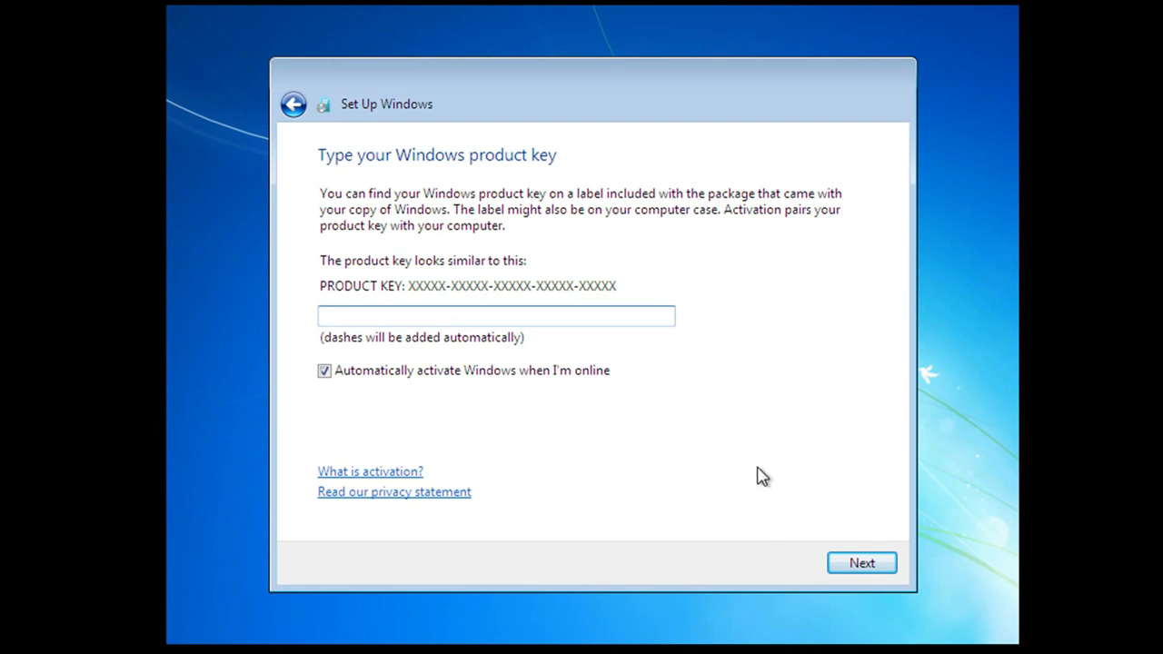
pyautogui.moveTo(848, 489)
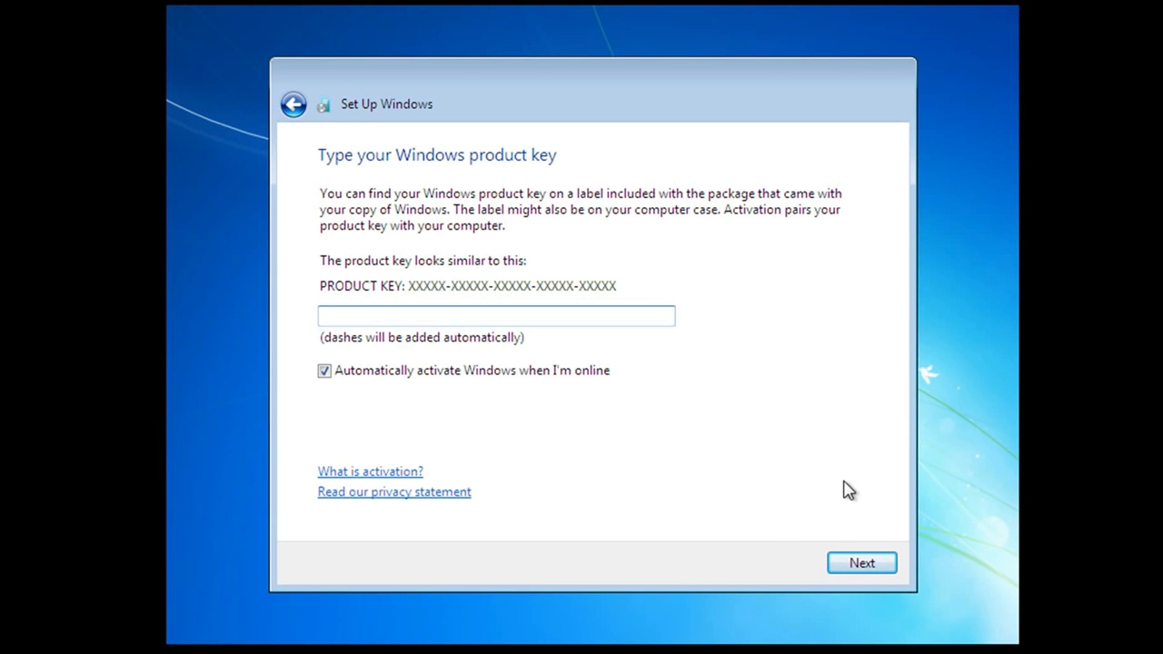
pyautogui.moveTo(827, 567)
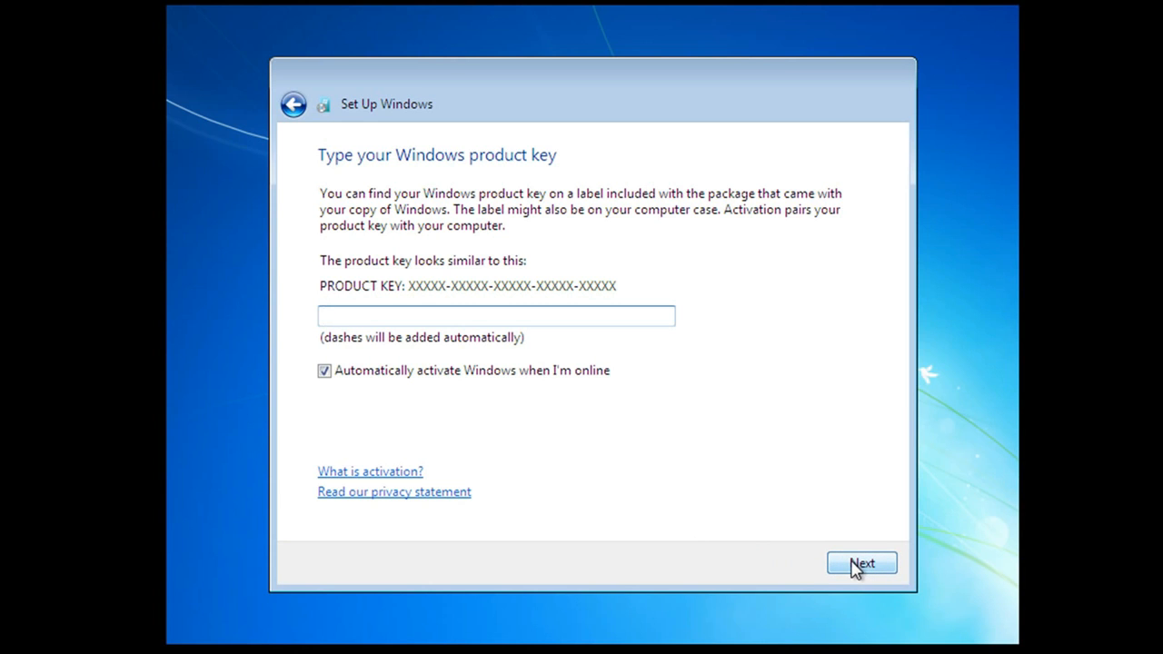
pyautogui.click(860, 564)
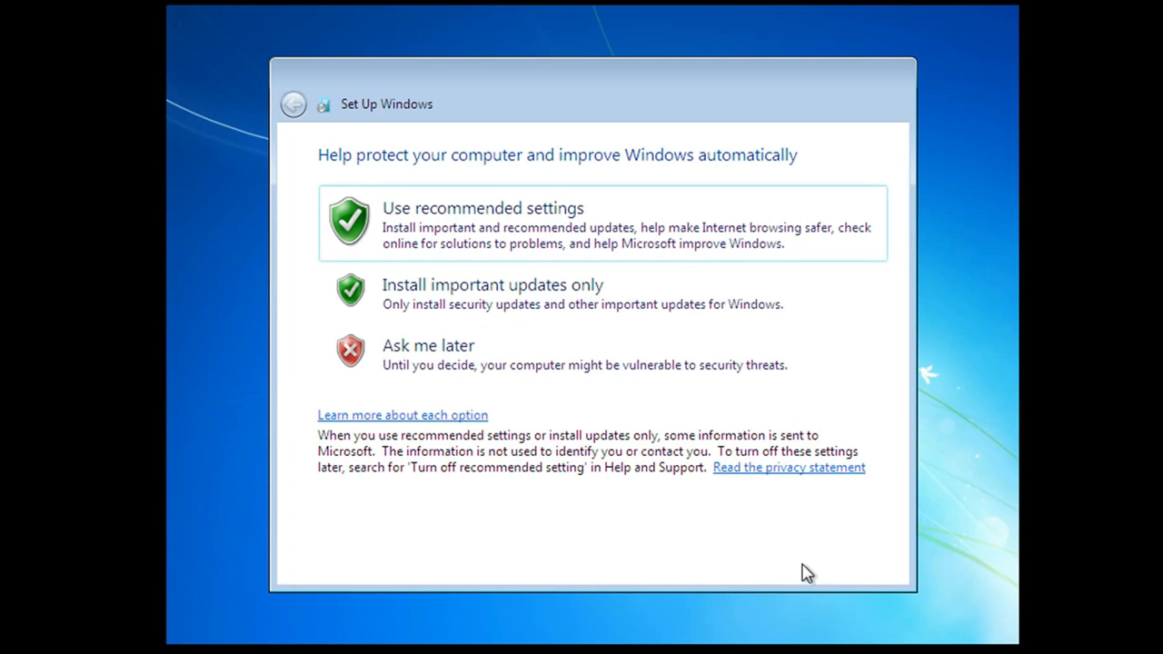
pyautogui.moveTo(665, 488)
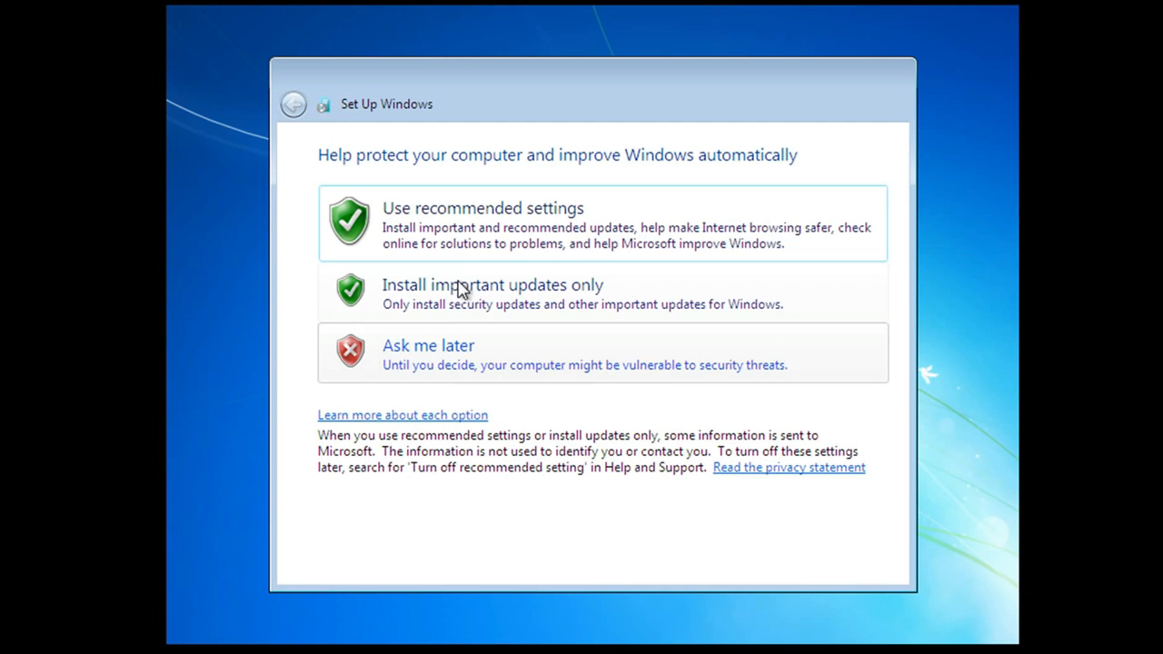
pyautogui.moveTo(481, 222)
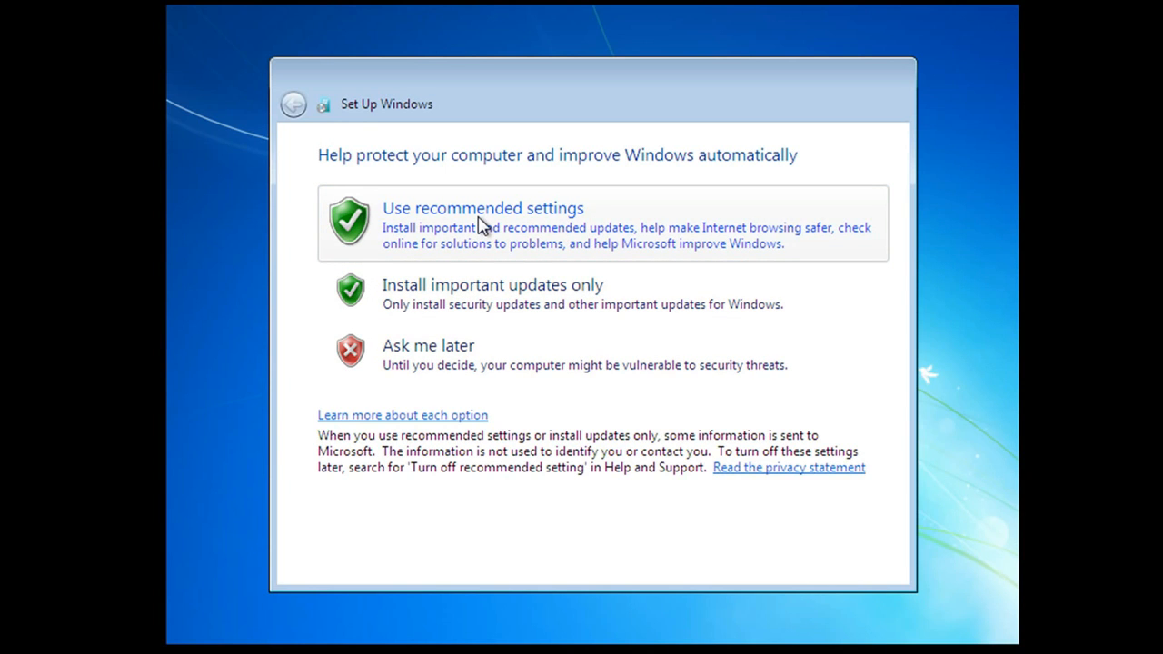
# - Use recommended settings and keep the London time zone, date and time
pyautogui.click(483, 207)
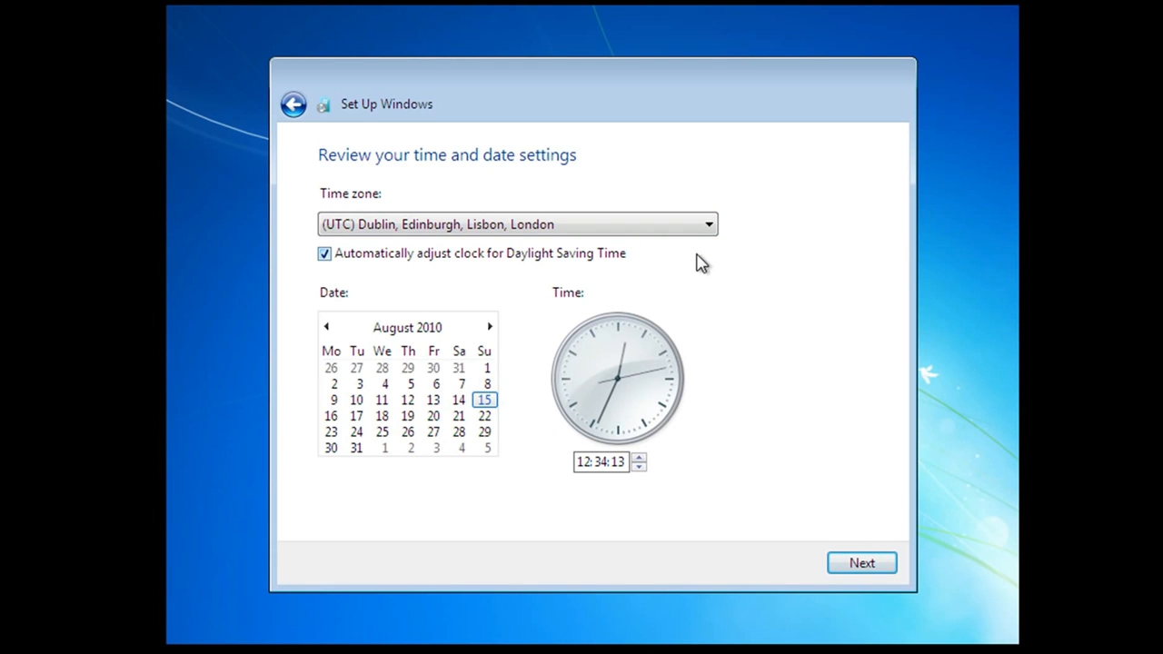
pyautogui.moveTo(641, 248)
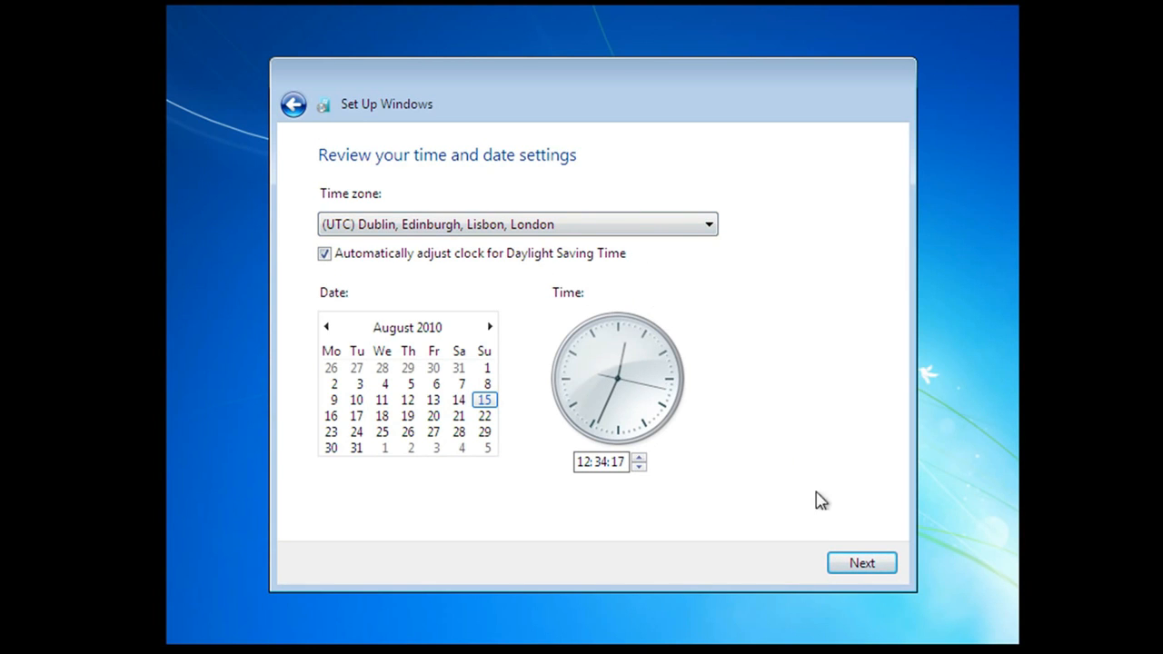
pyautogui.click(861, 562)
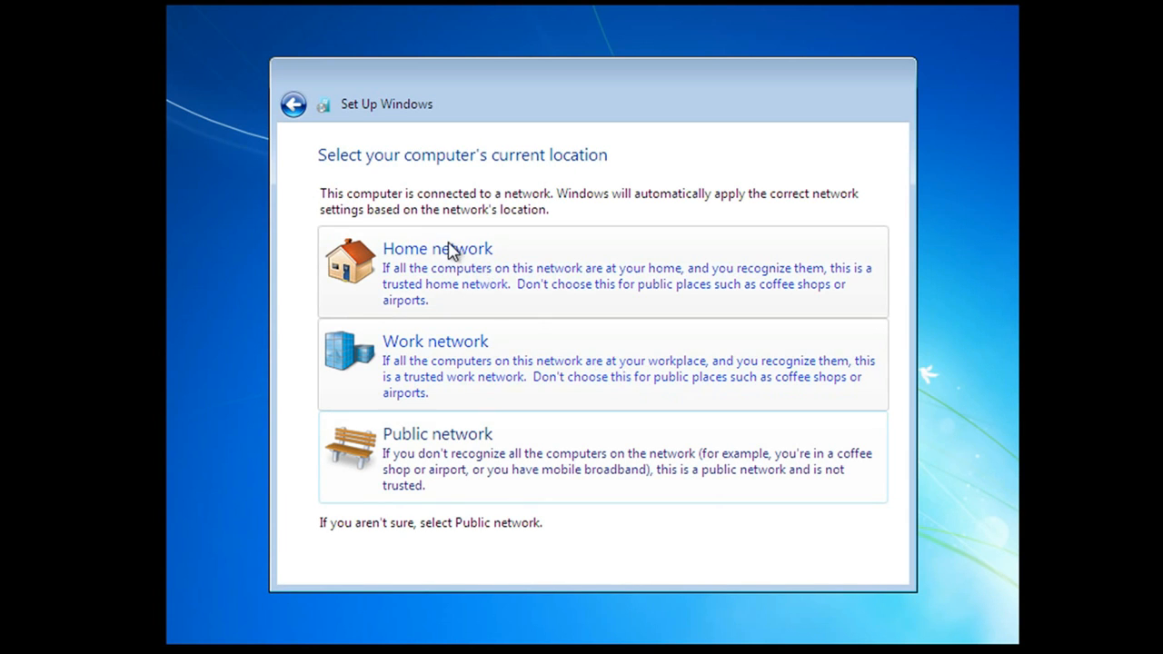
# - Choose Home network and skip joining the homegroup
pyautogui.click(437, 248)
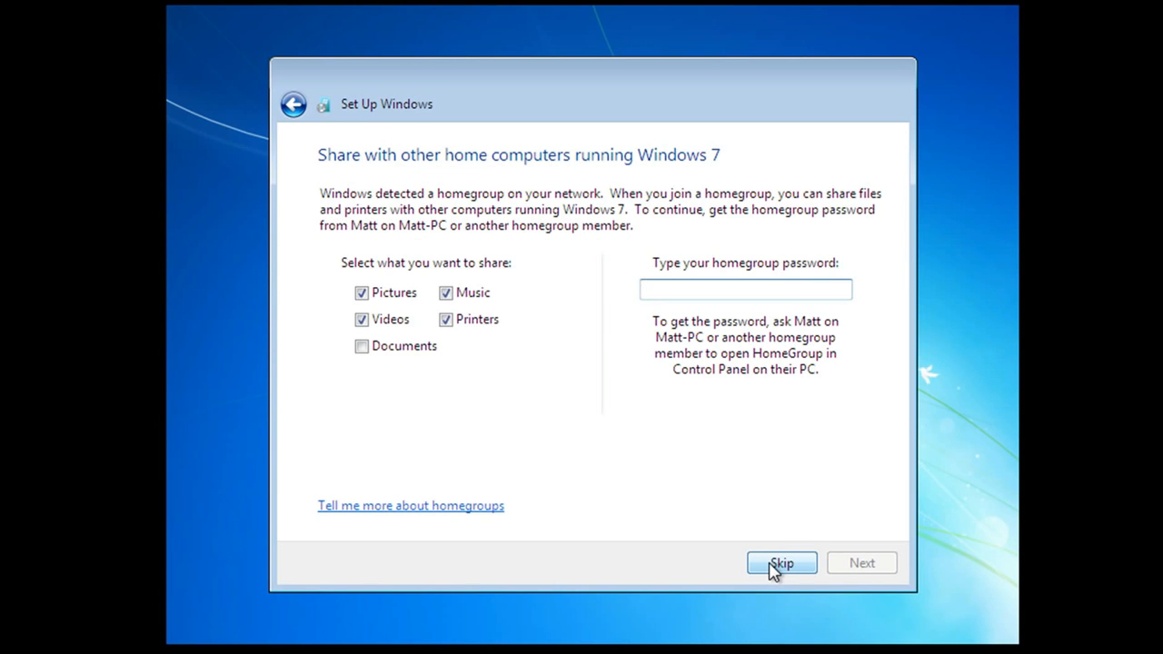
pyautogui.click(780, 563)
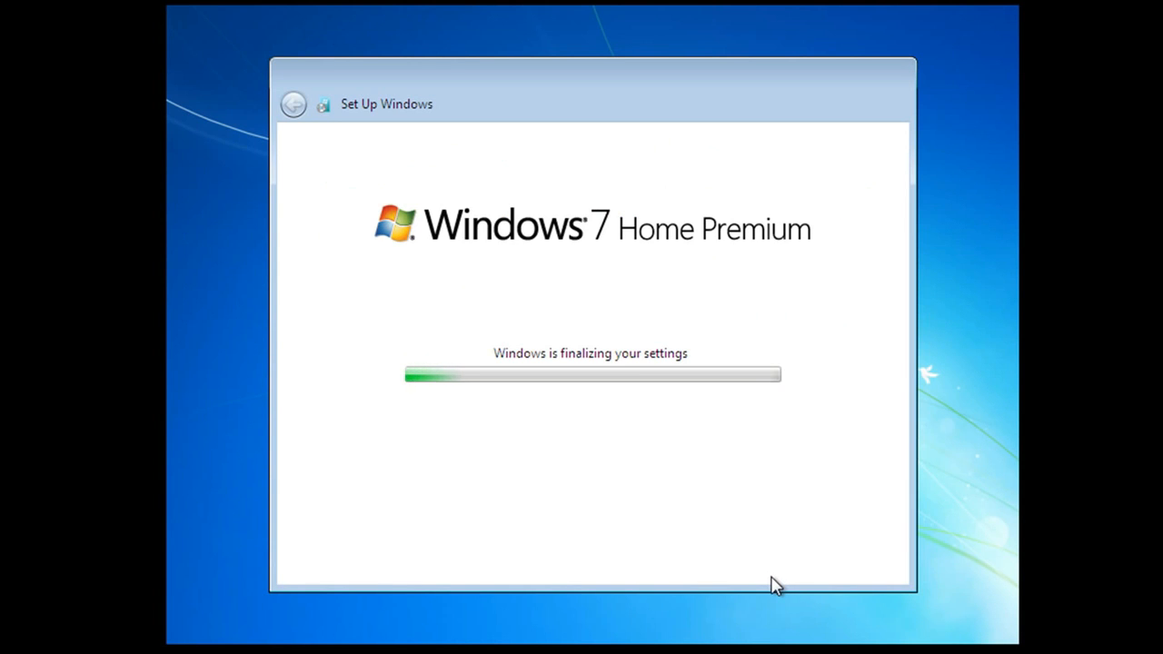